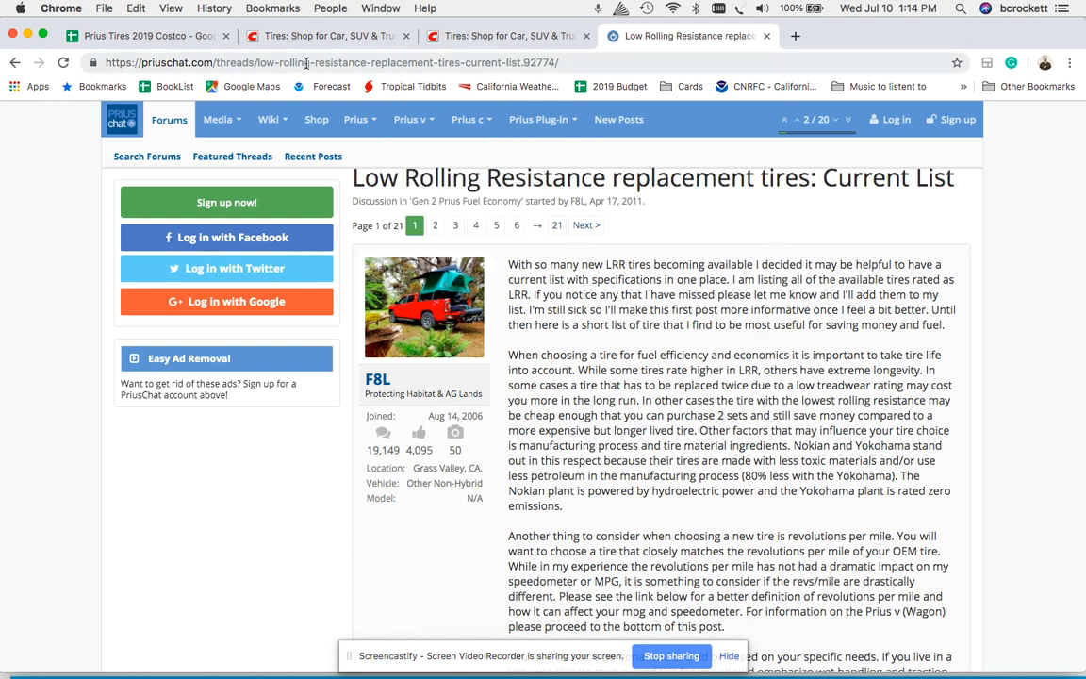
Check the Michelin Energy Saver total, then view Bridgestone Turanza QuietTrack at $115.99 each, $460.96 total.
{"action": "scroll", "scroll_direction": "down", "scroll_amount": 3}
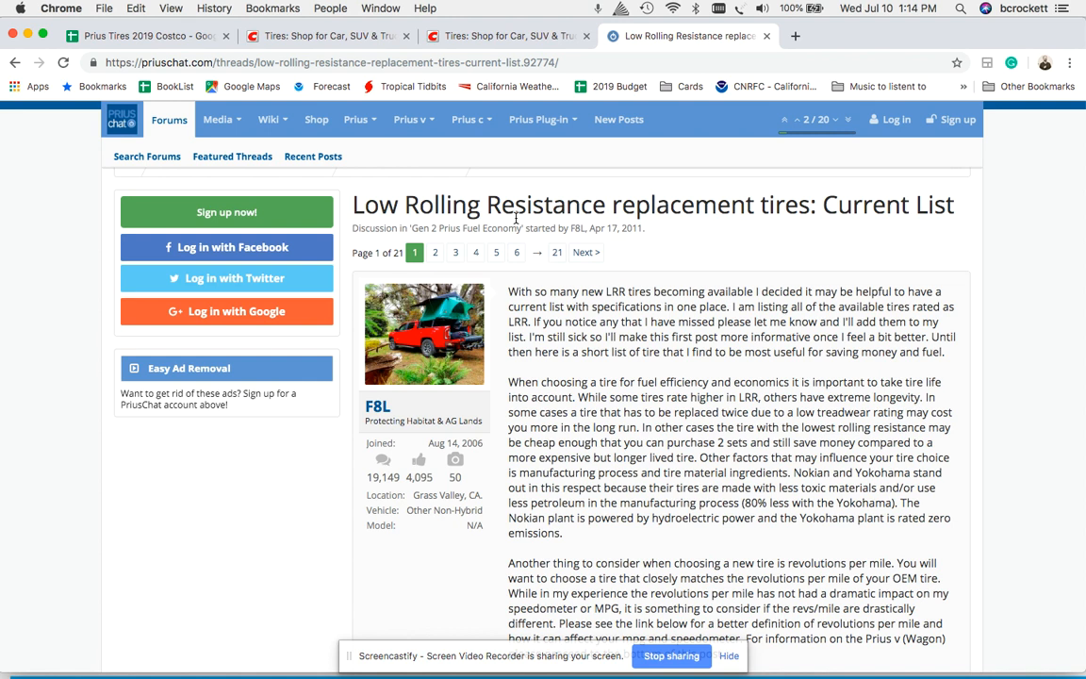
{"action": "mouse_move", "coordinate": [358, 295]}
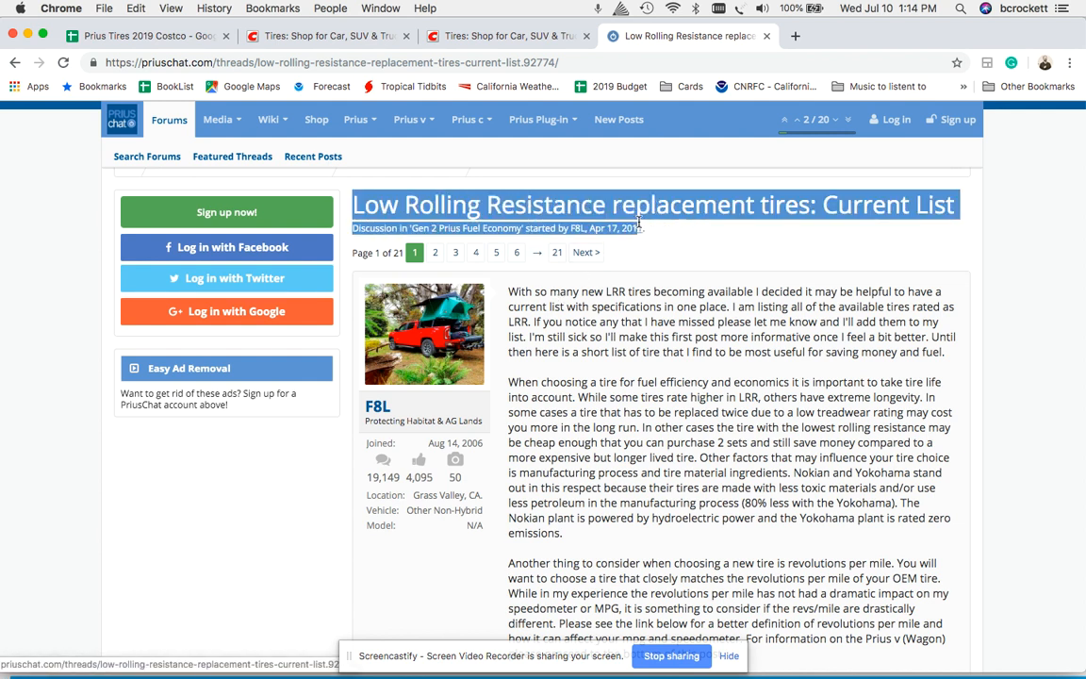
{"action": "left_click", "coordinate": [326, 36]}
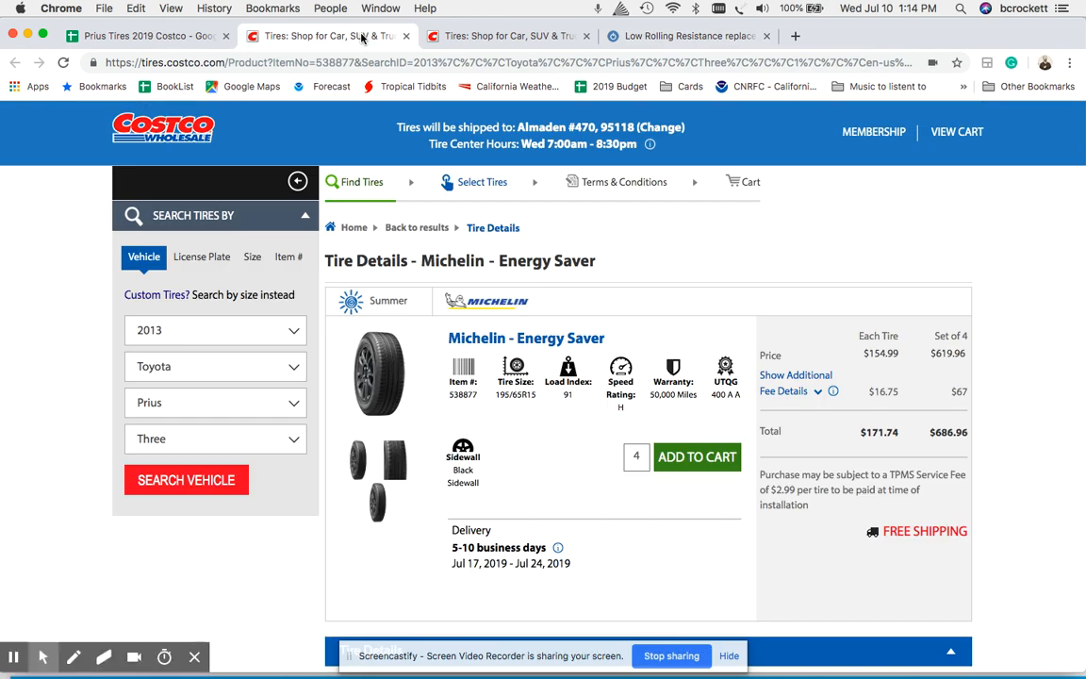
{"action": "mouse_move", "coordinate": [472, 414]}
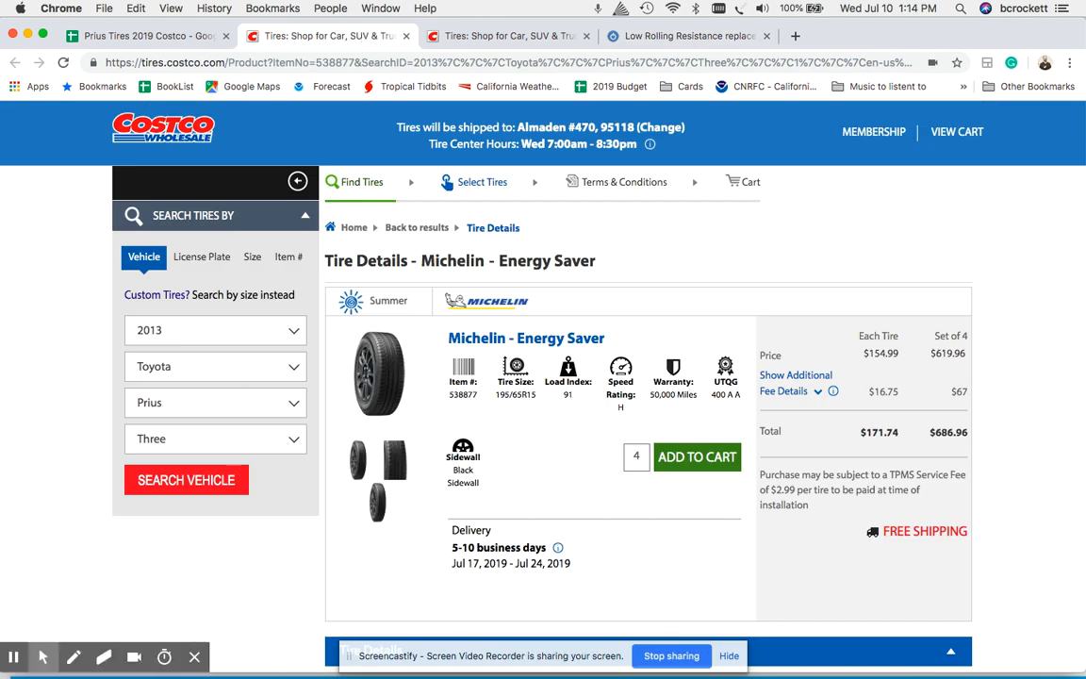
{"action": "mouse_move", "coordinate": [793, 331]}
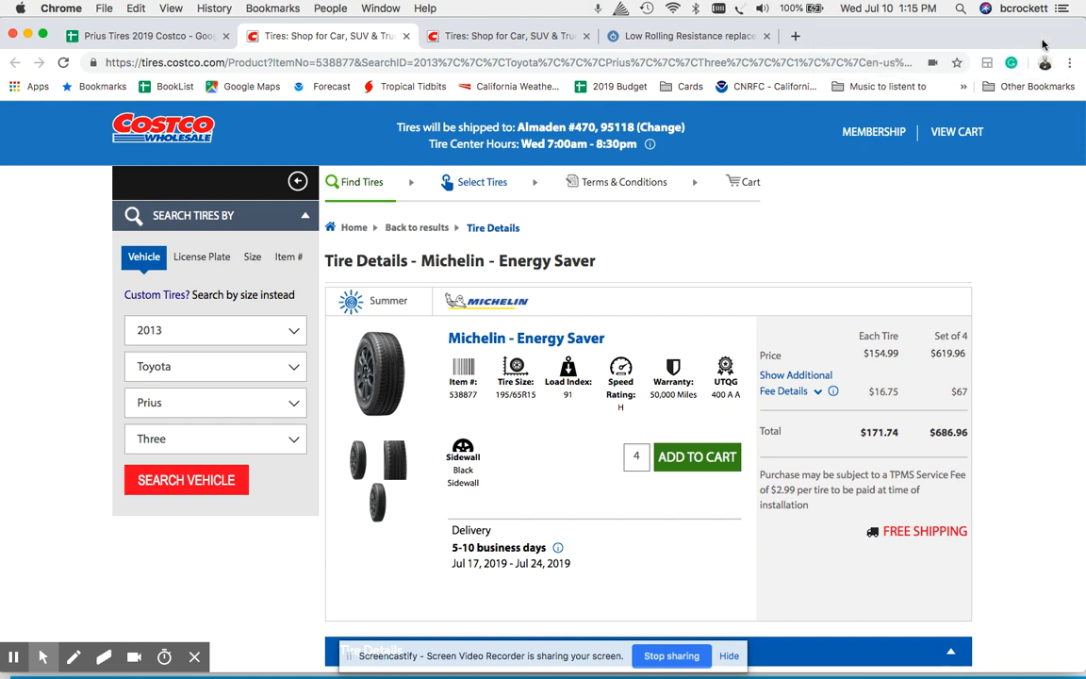
{"action": "left_click", "coordinate": [509, 36]}
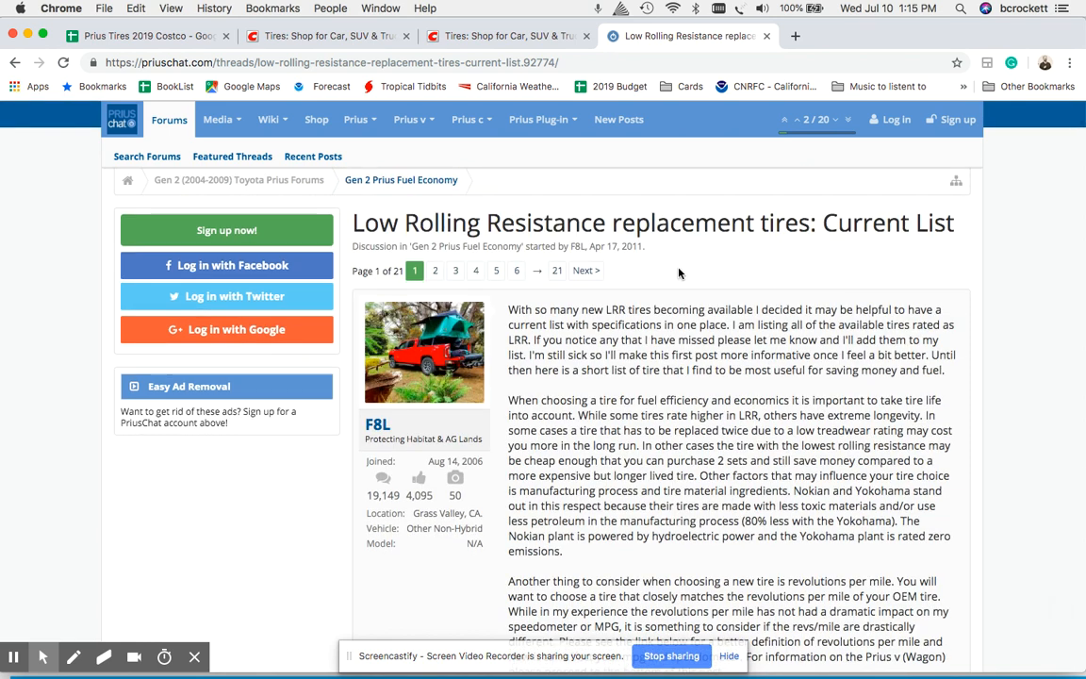
{"action": "scroll", "scroll_direction": "down", "scroll_amount": 3}
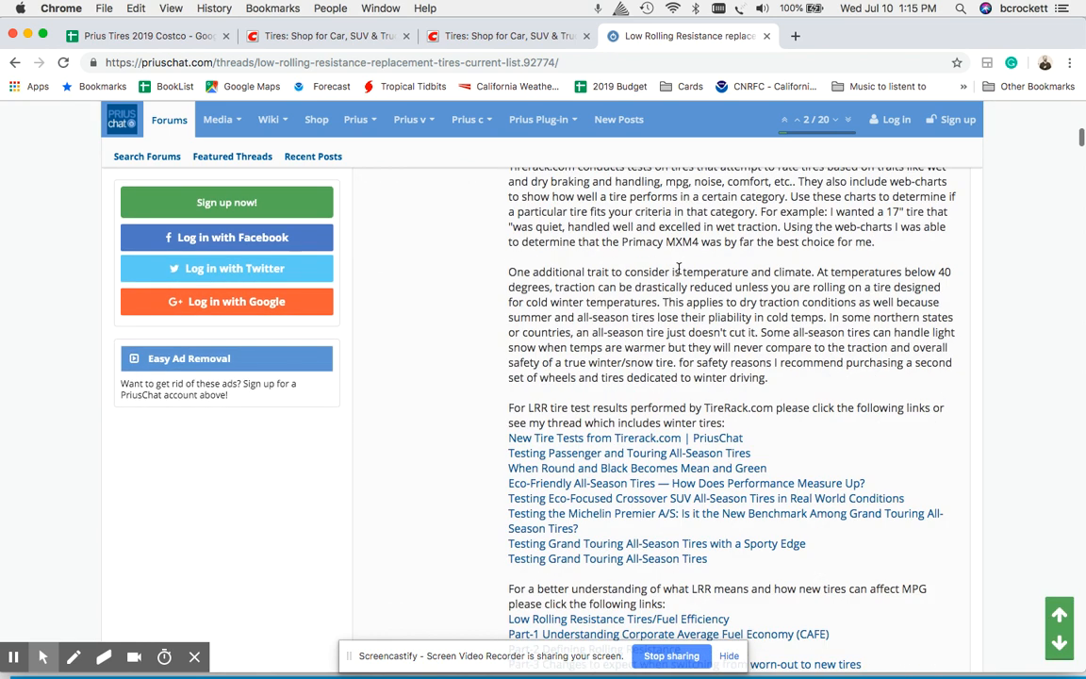
{"action": "scroll", "scroll_direction": "down", "scroll_amount": 3}
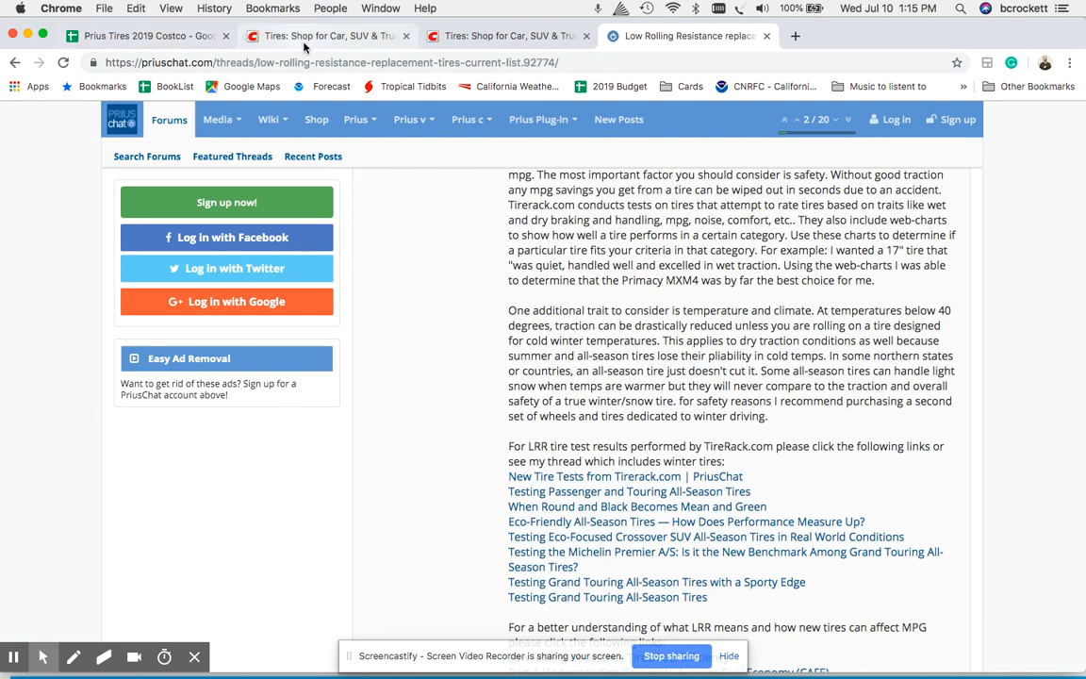
{"action": "left_click", "coordinate": [325, 36]}
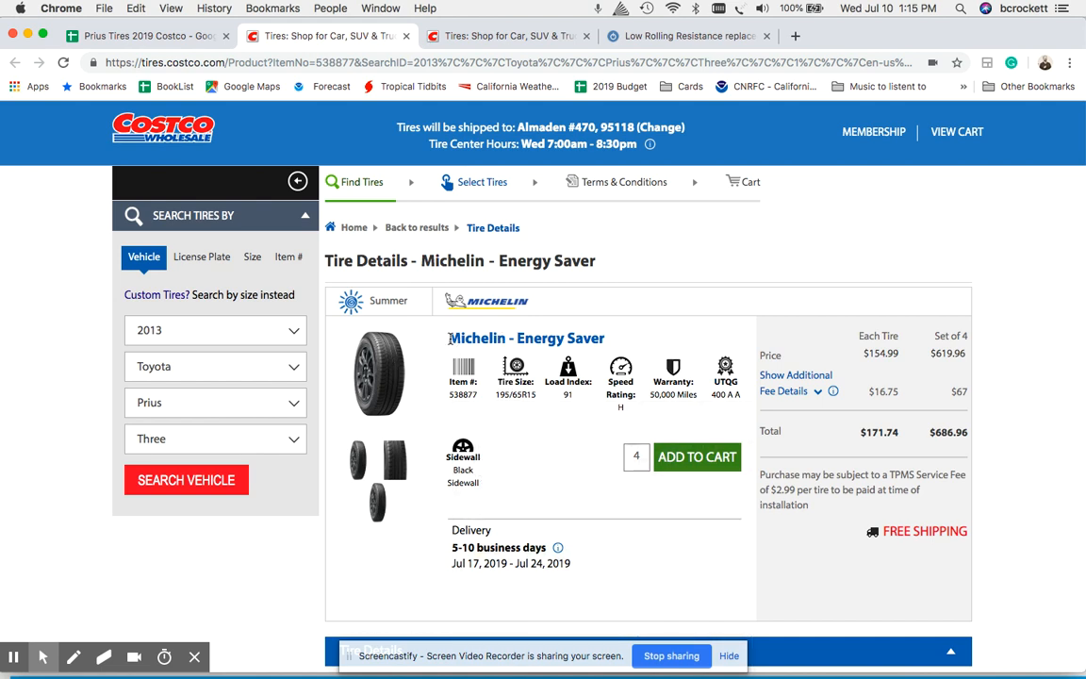
{"action": "mouse_move", "coordinate": [776, 332]}
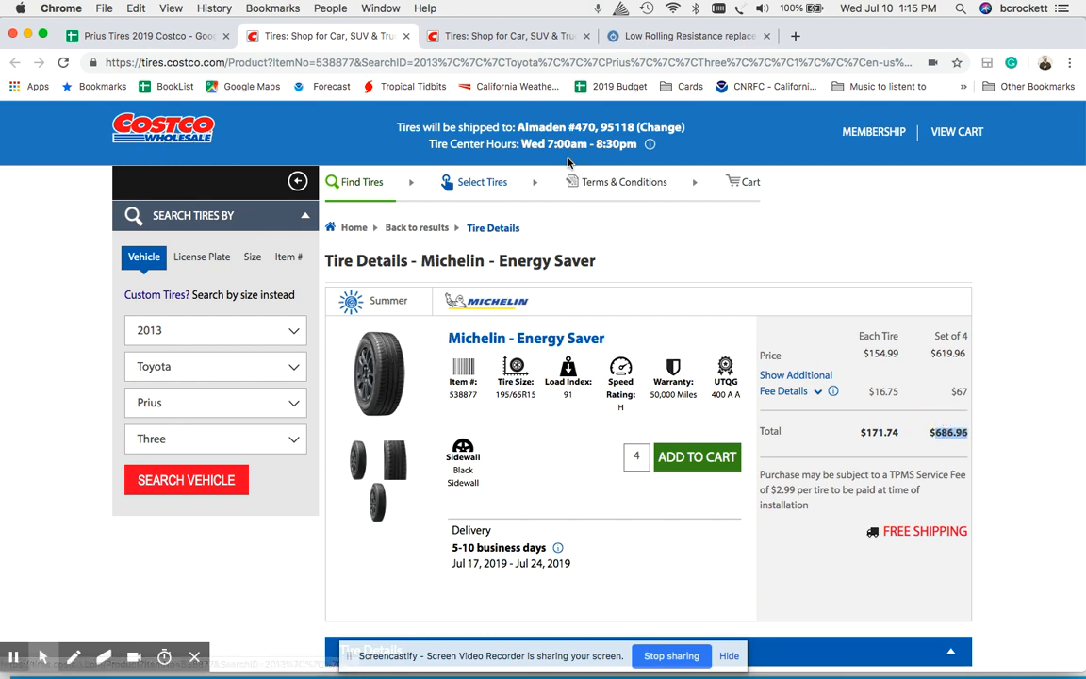
{"action": "left_click", "coordinate": [509, 36]}
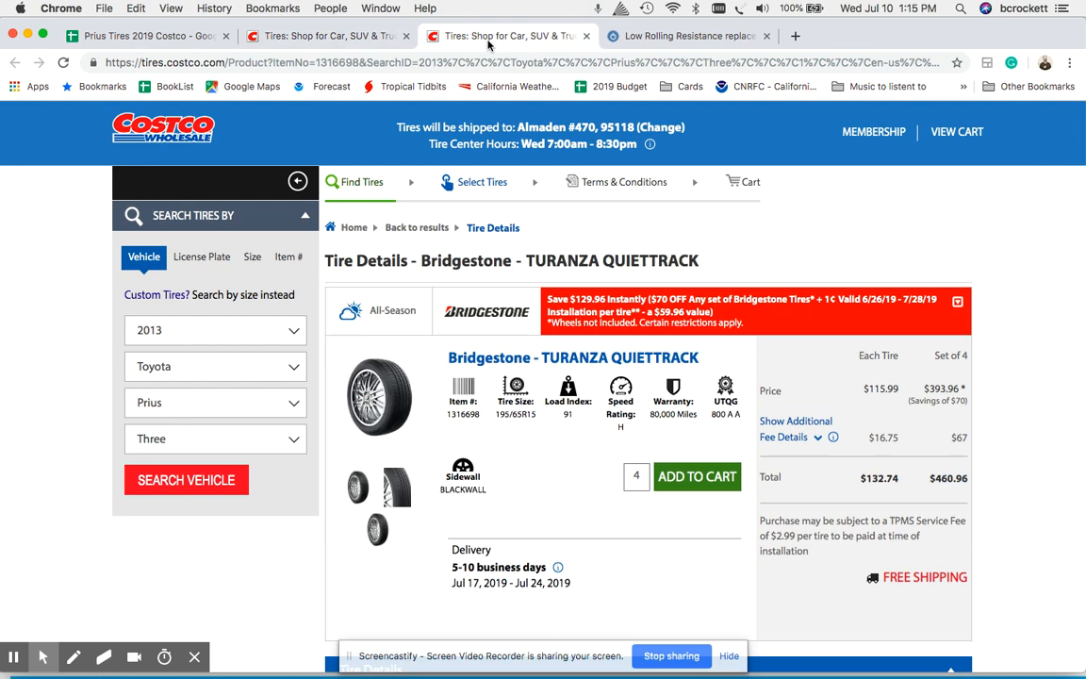
{"action": "mouse_move", "coordinate": [700, 420]}
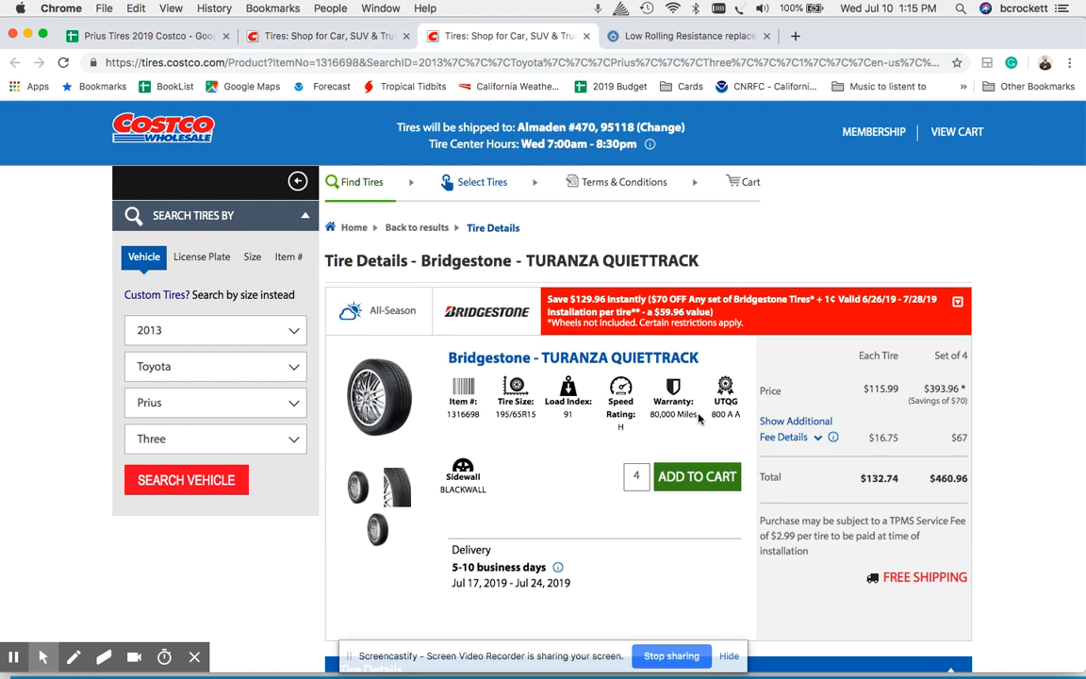
{"action": "mouse_move", "coordinate": [956, 463]}
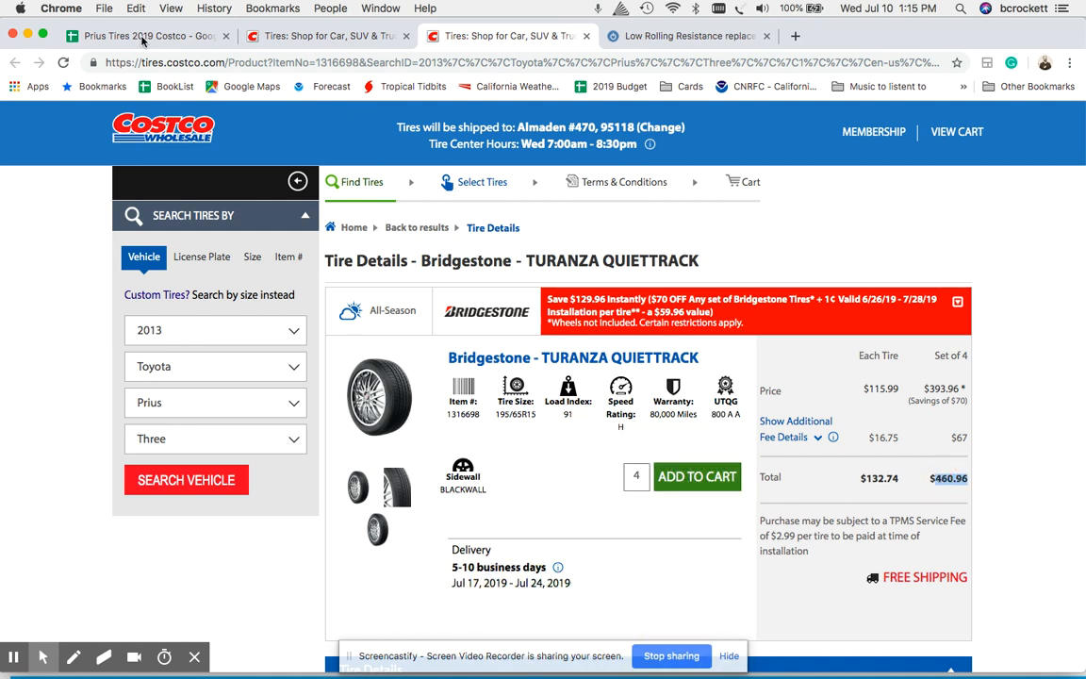
Switch to the Prius Tires 2019 Costco sheet showing Bridgestone at $461 and Michelin at $687.
{"action": "left_click", "coordinate": [141, 36]}
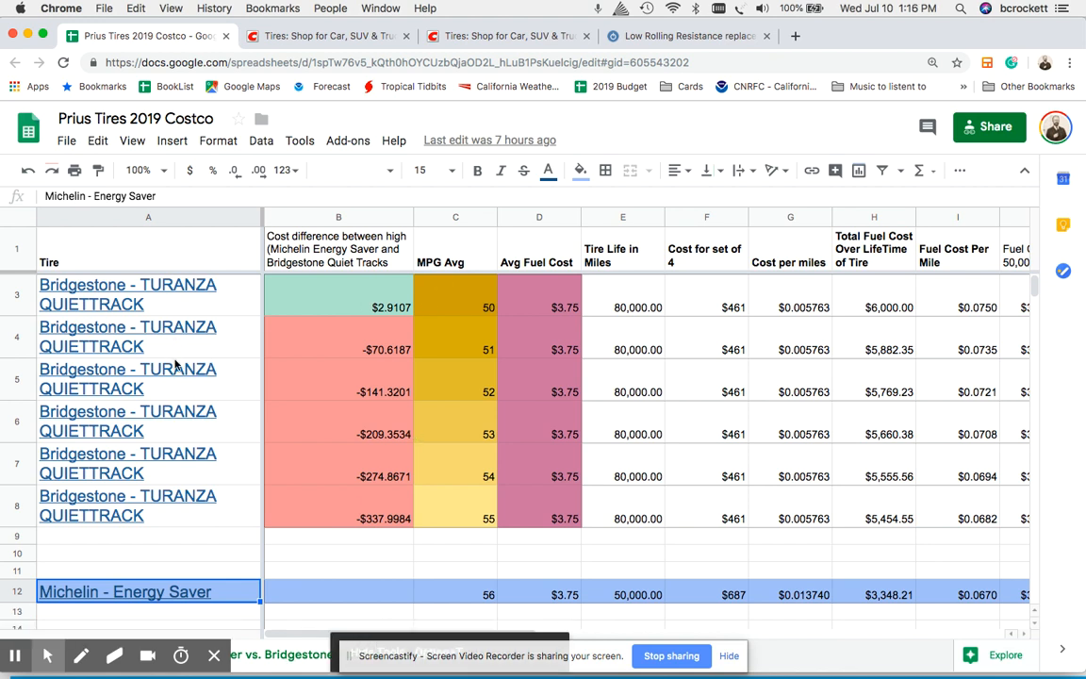
{"action": "mouse_move", "coordinate": [209, 358]}
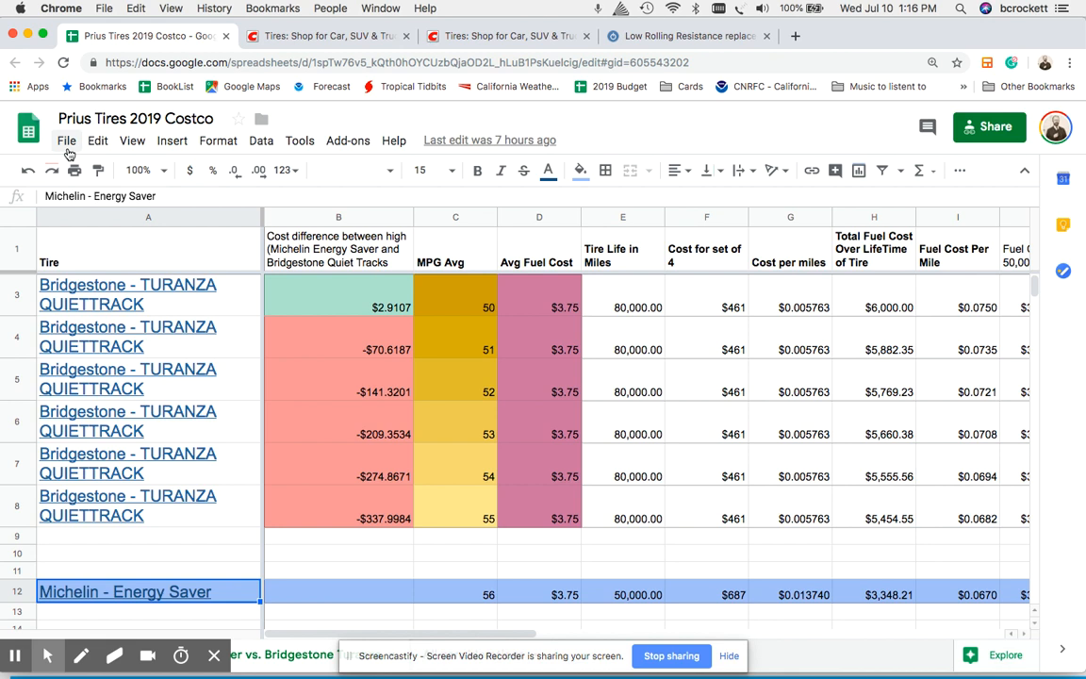
{"action": "mouse_move", "coordinate": [4, 490]}
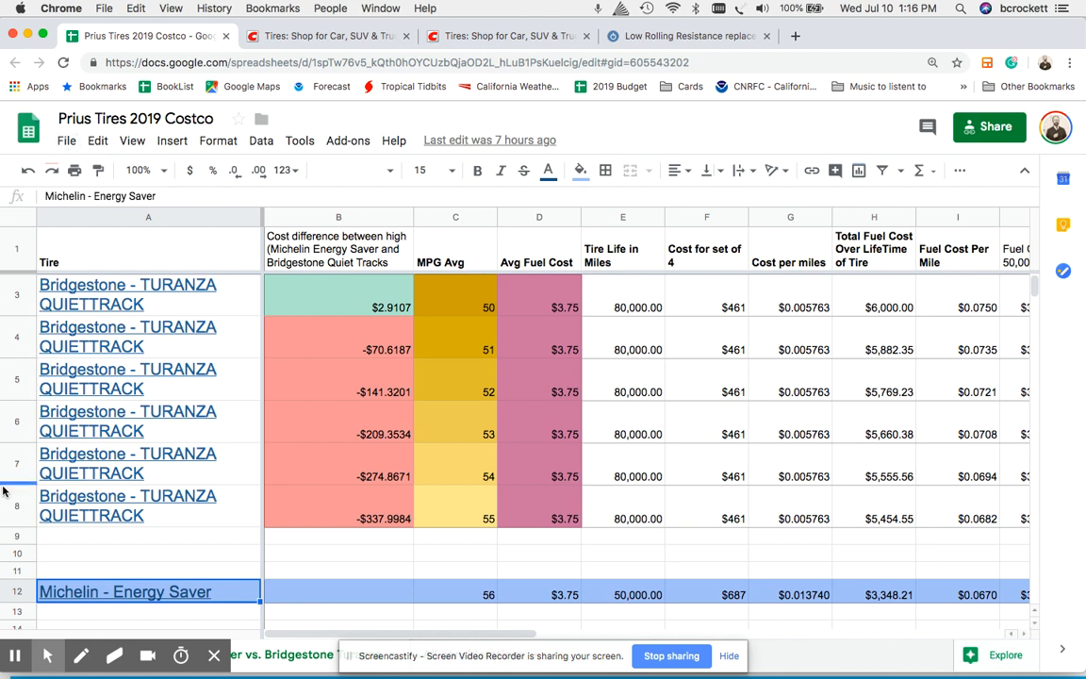
{"action": "mouse_move", "coordinate": [363, 546]}
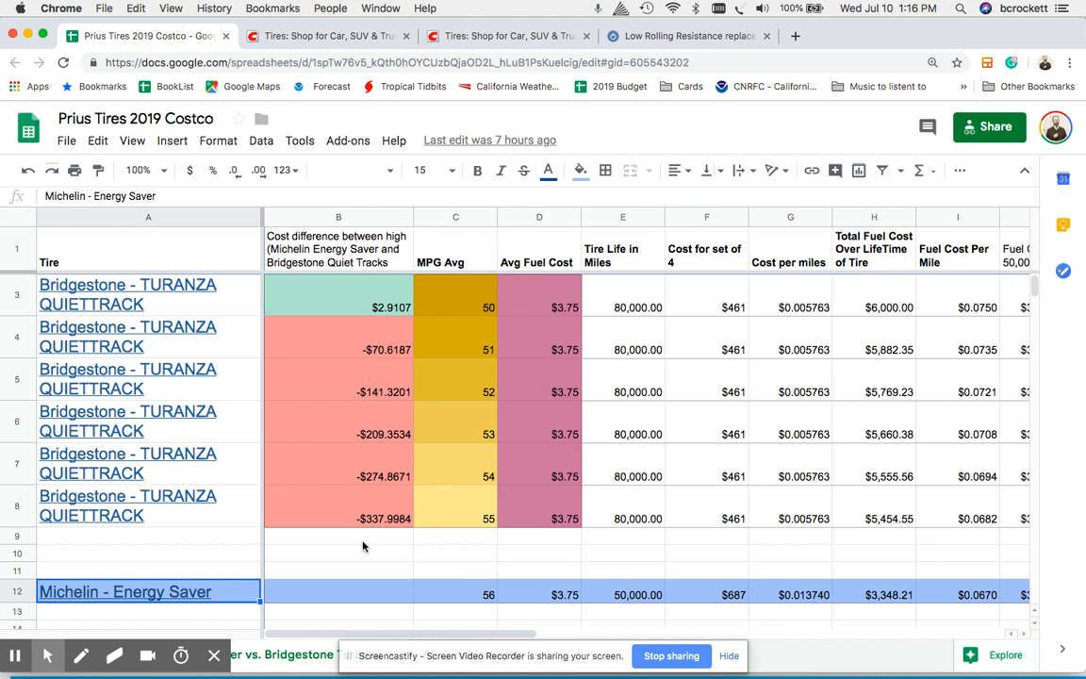
{"action": "mouse_move", "coordinate": [643, 594]}
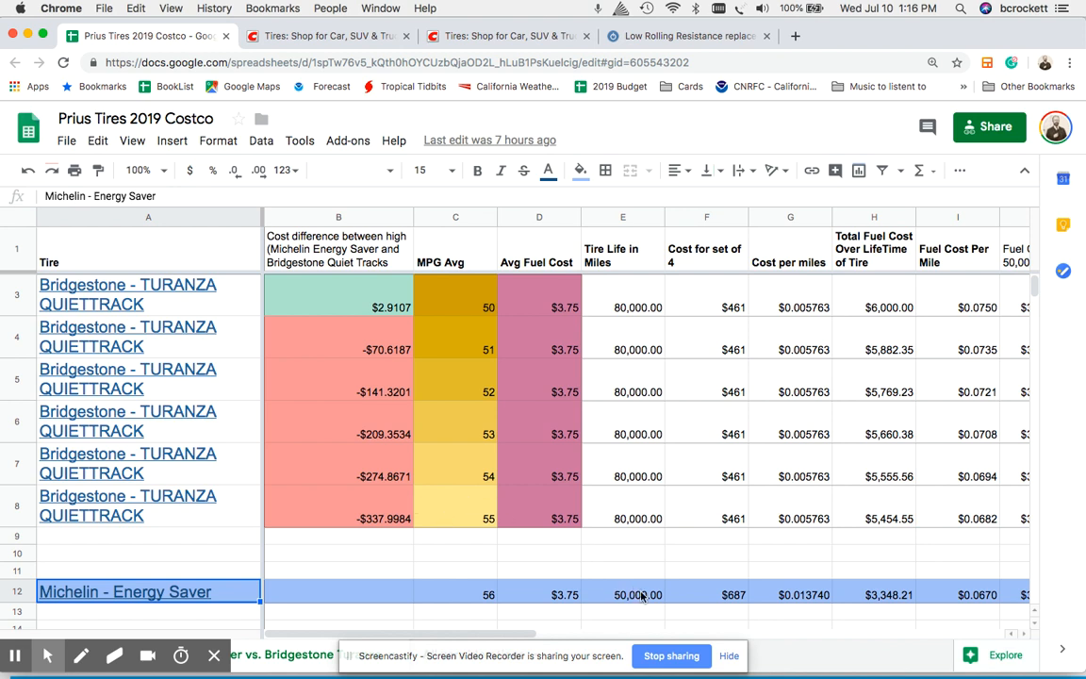
{"action": "mouse_move", "coordinate": [451, 497]}
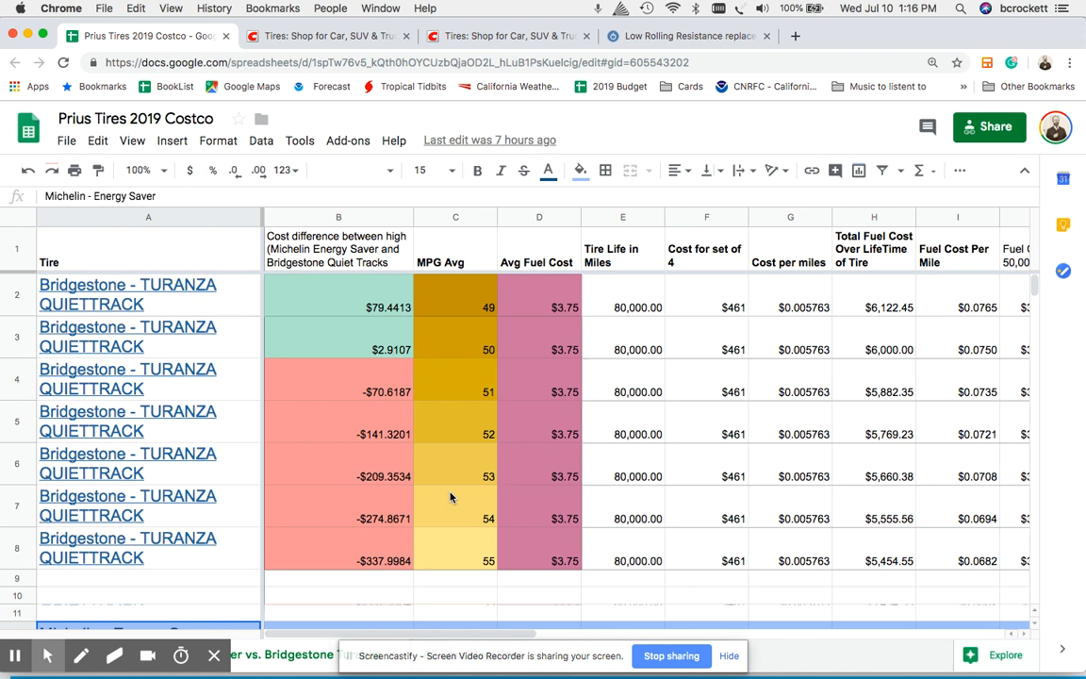
{"action": "mouse_move", "coordinate": [417, 382]}
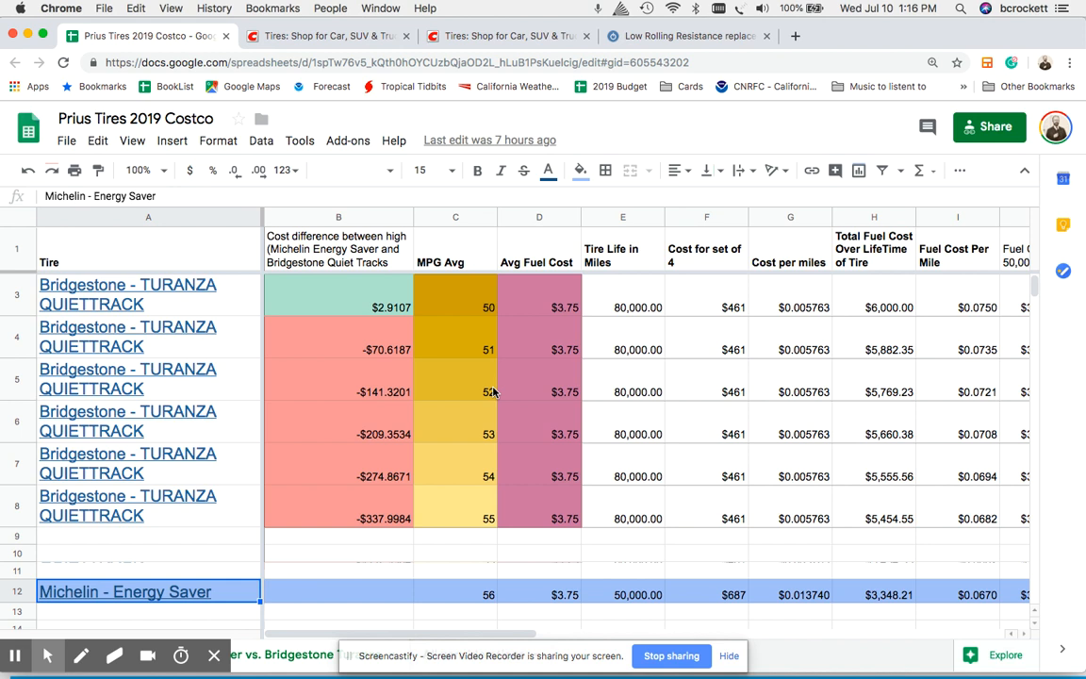
{"action": "mouse_move", "coordinate": [450, 594]}
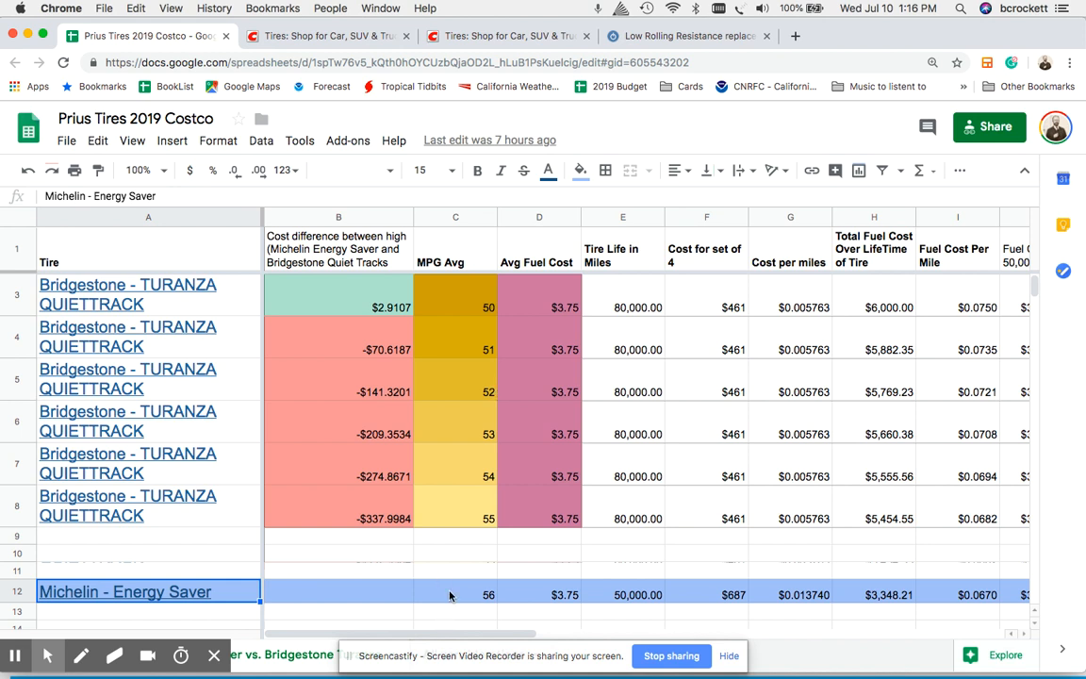
{"action": "mouse_move", "coordinate": [703, 601]}
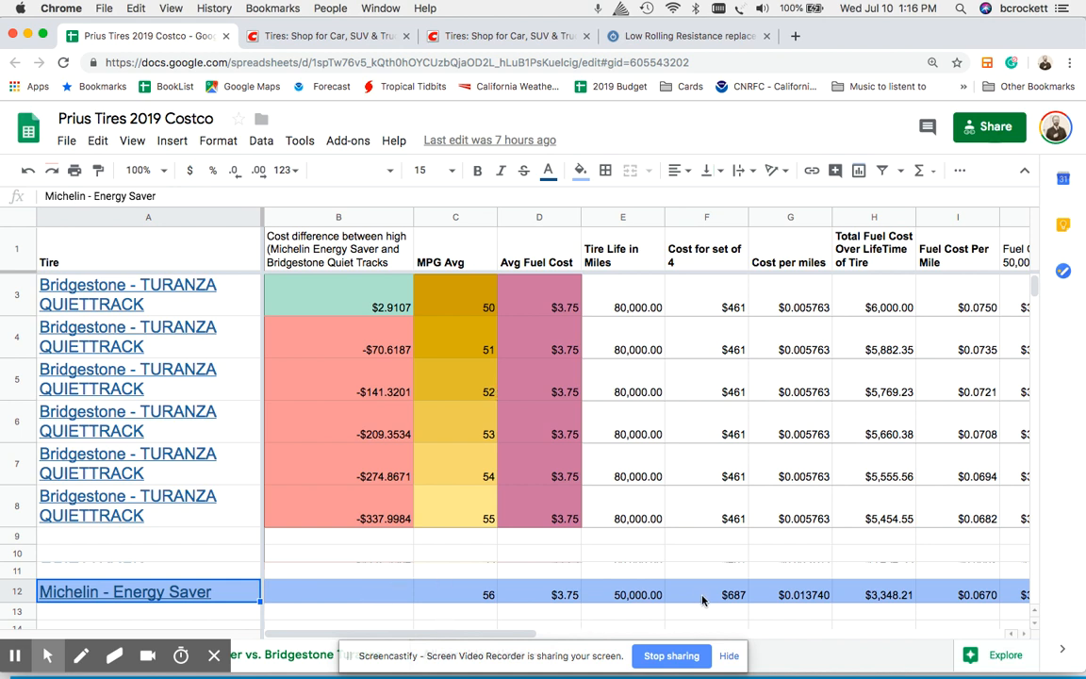
{"action": "left_click", "coordinate": [706, 593]}
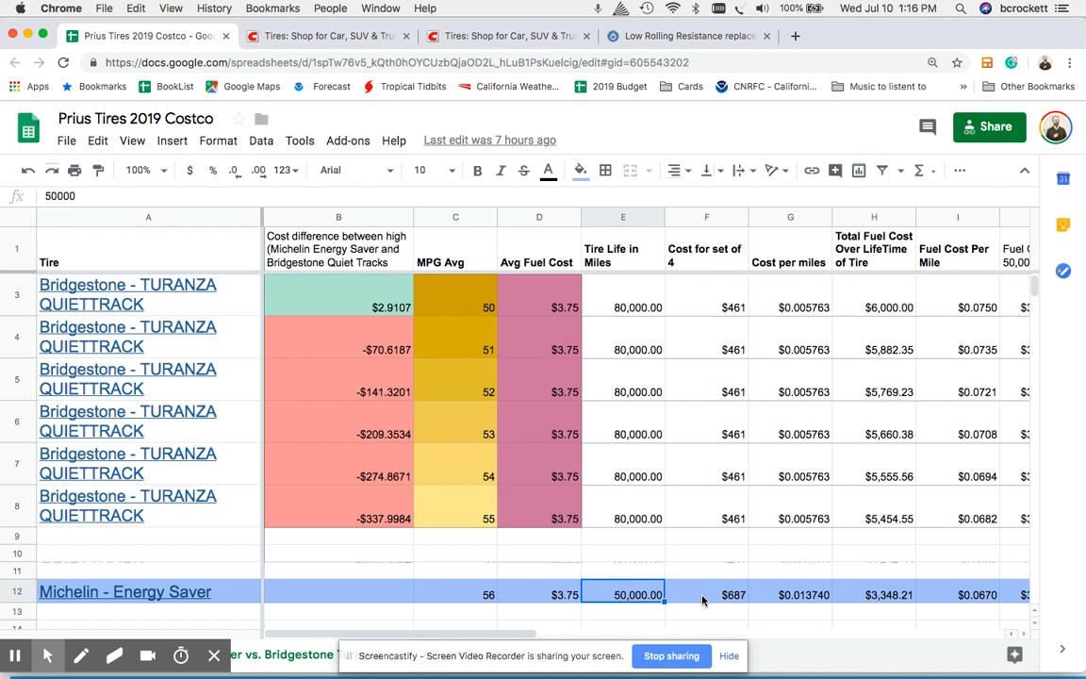
{"action": "left_click", "coordinate": [539, 593]}
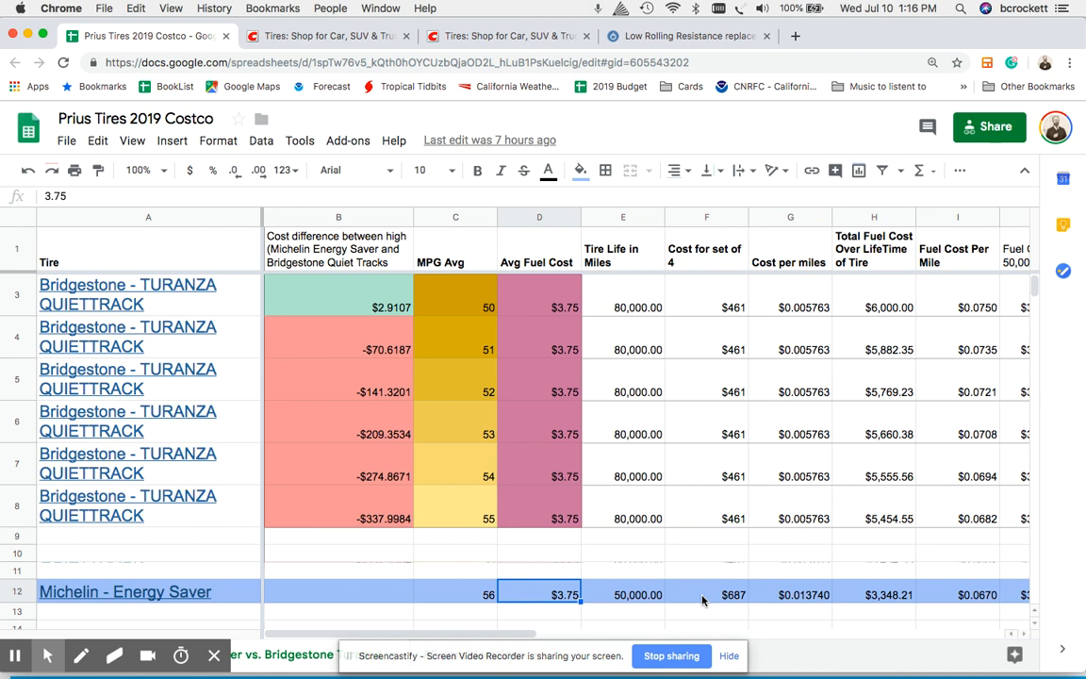
{"action": "left_click", "coordinate": [455, 593]}
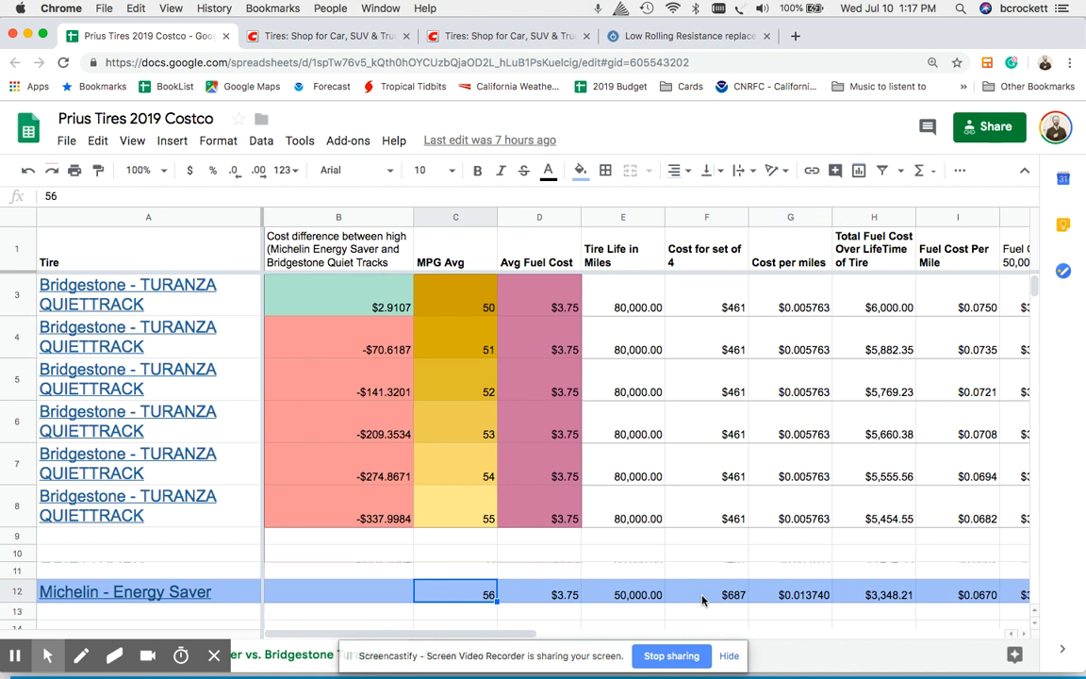
{"action": "mouse_move", "coordinate": [443, 309]}
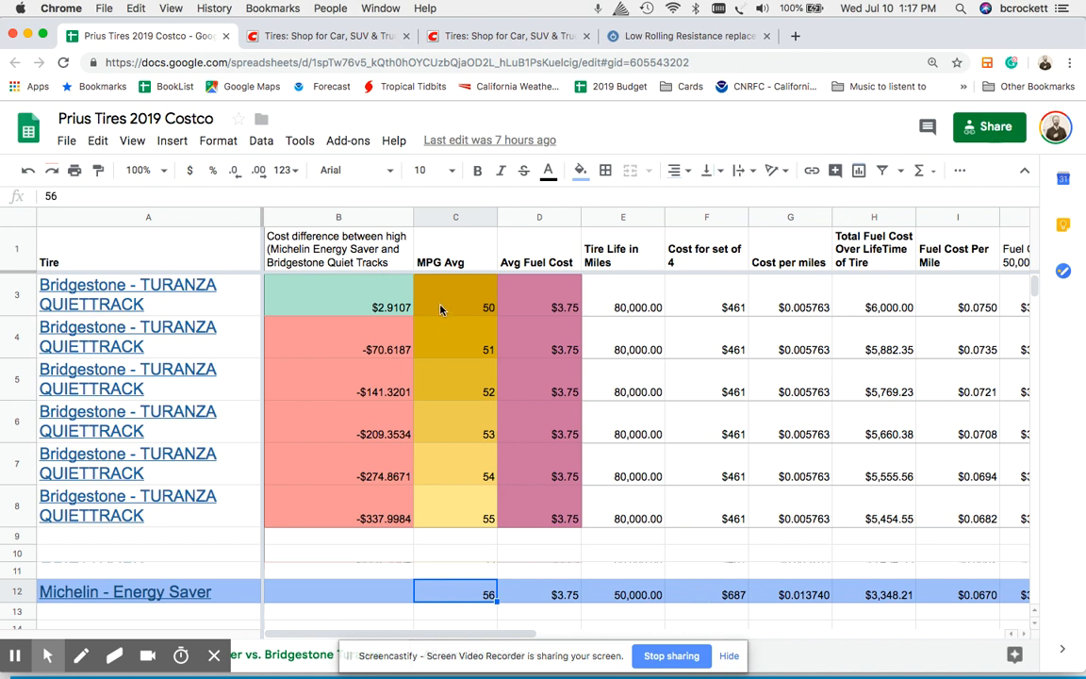
{"action": "mouse_move", "coordinate": [476, 504]}
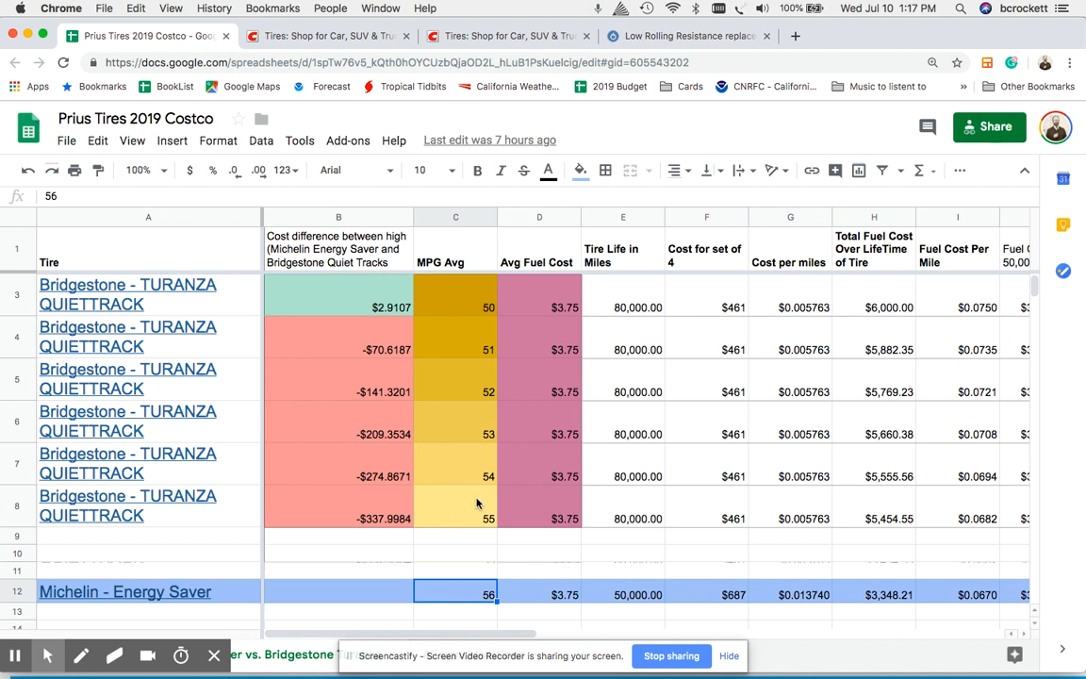
{"action": "mouse_move", "coordinate": [480, 510]}
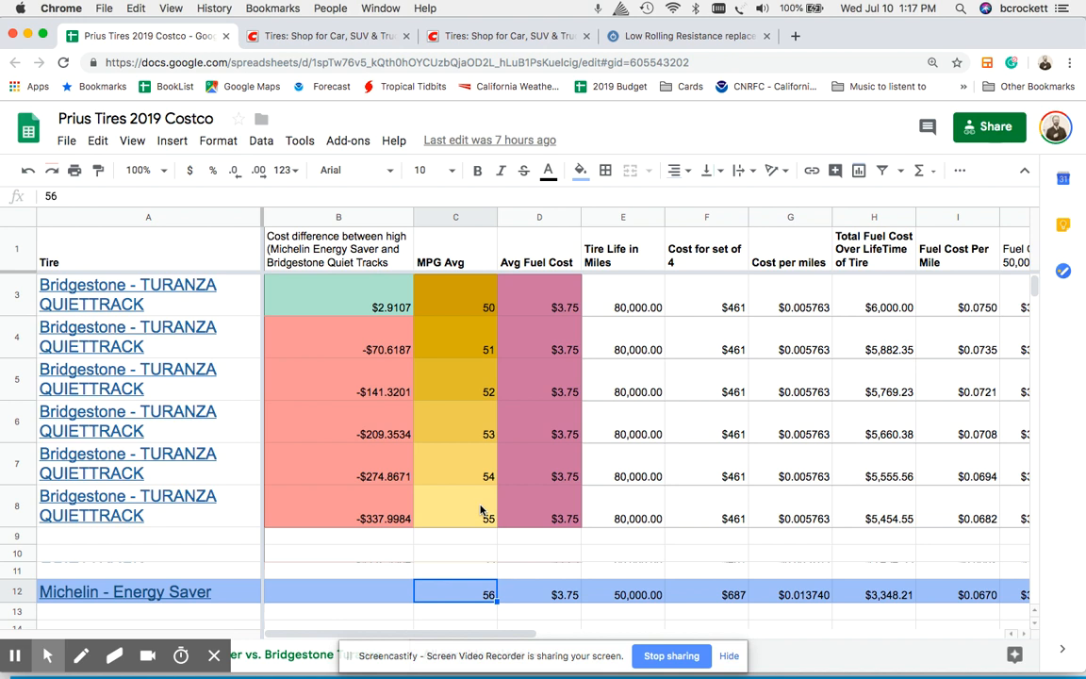
{"action": "left_click", "coordinate": [622, 594]}
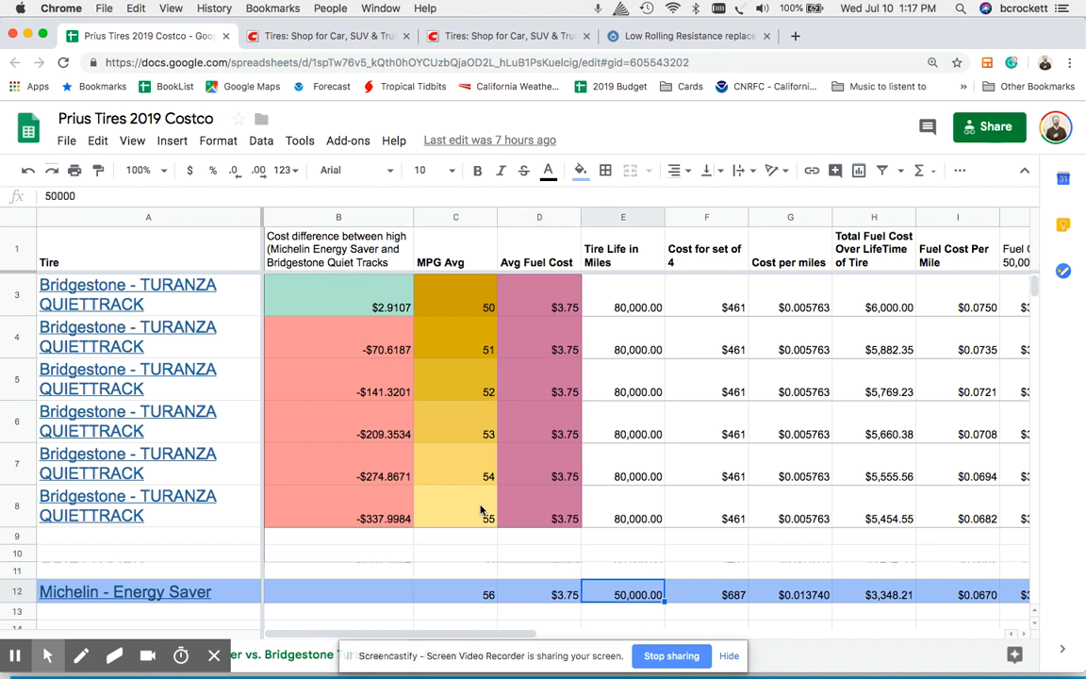
{"action": "left_click", "coordinate": [790, 594]}
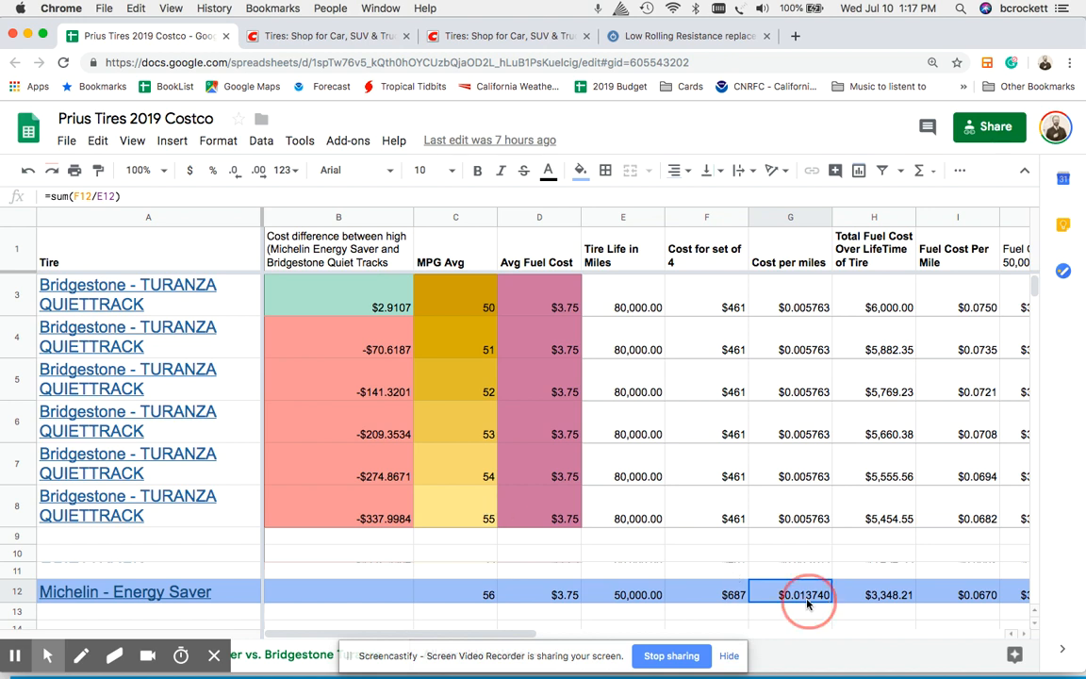
{"action": "double_click", "coordinate": [790, 594]}
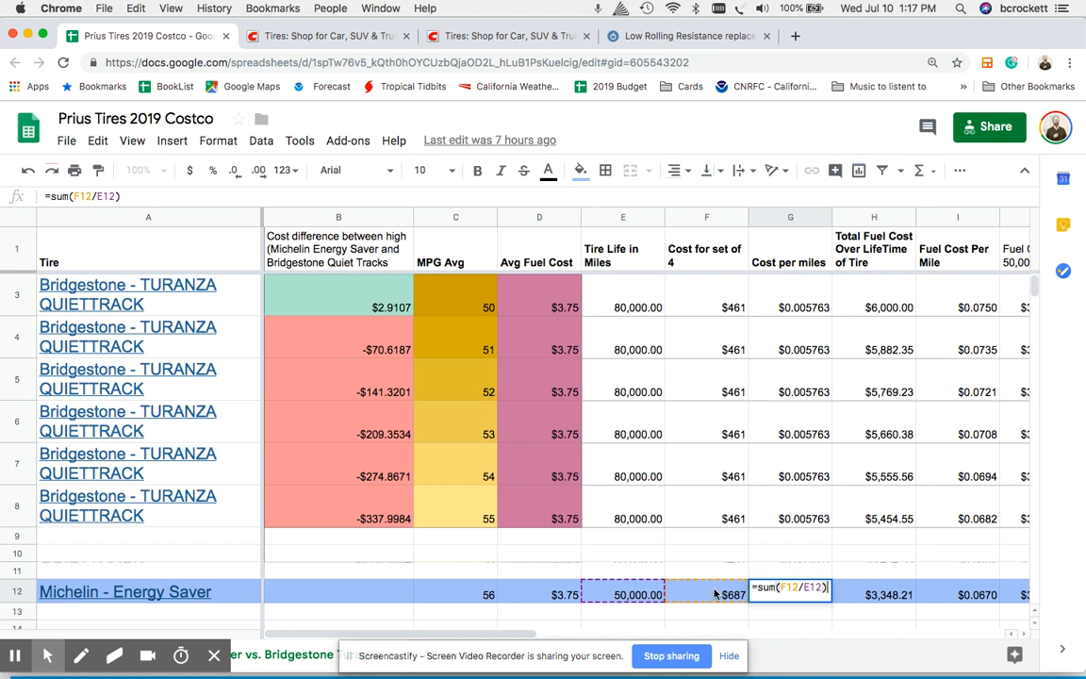
{"action": "mouse_move", "coordinate": [725, 595]}
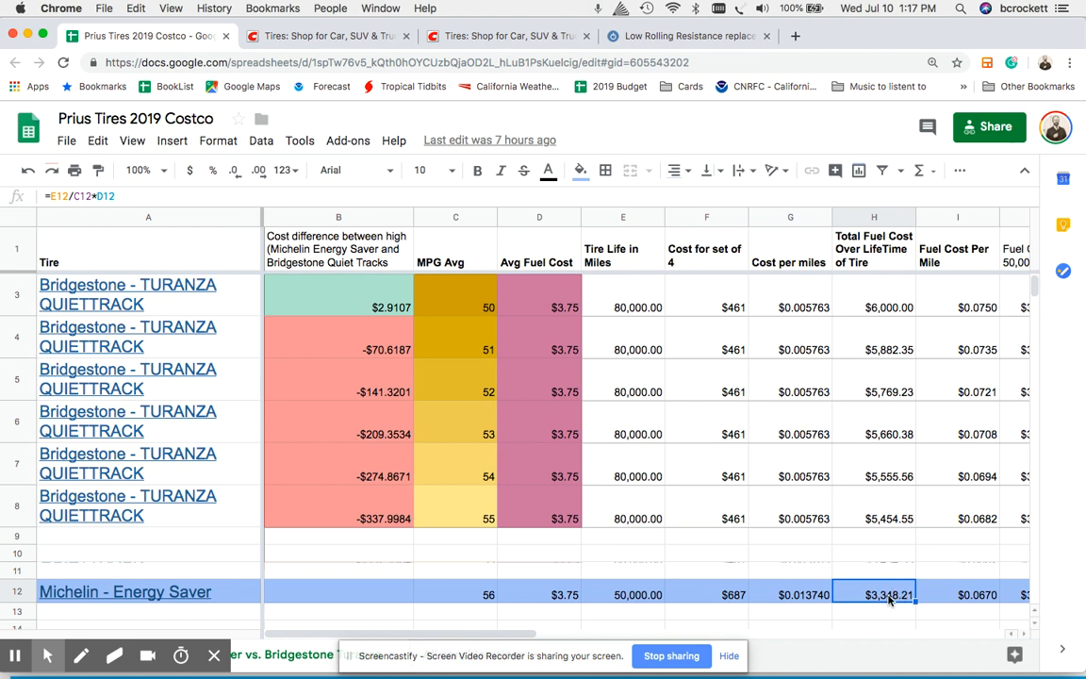
{"action": "double_click", "coordinate": [872, 593]}
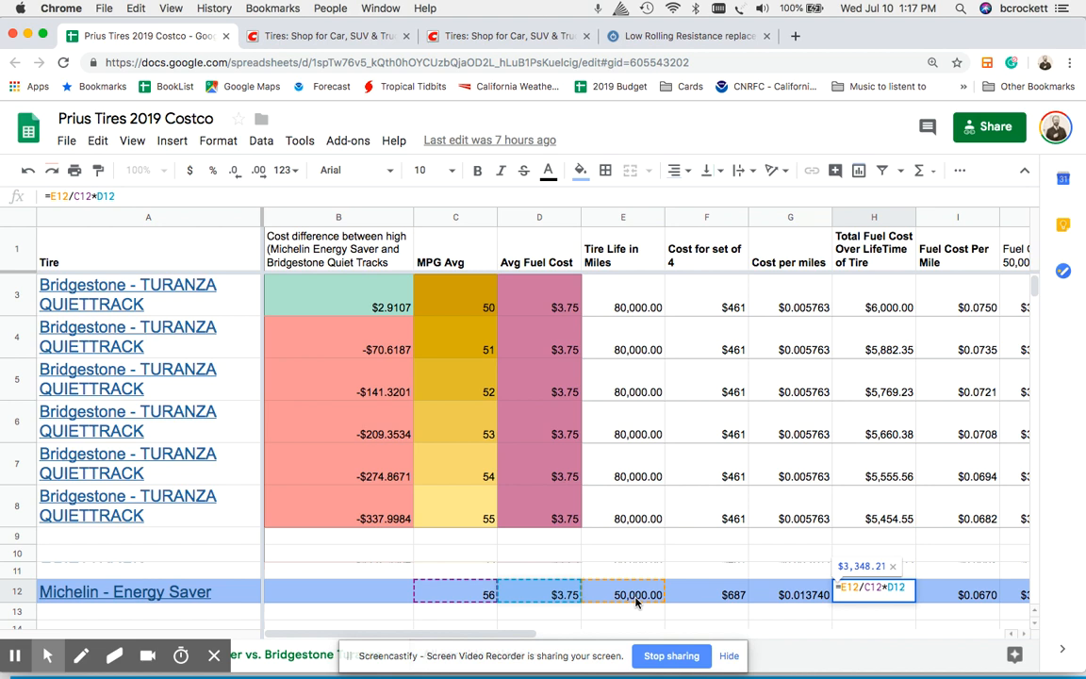
{"action": "mouse_move", "coordinate": [475, 593]}
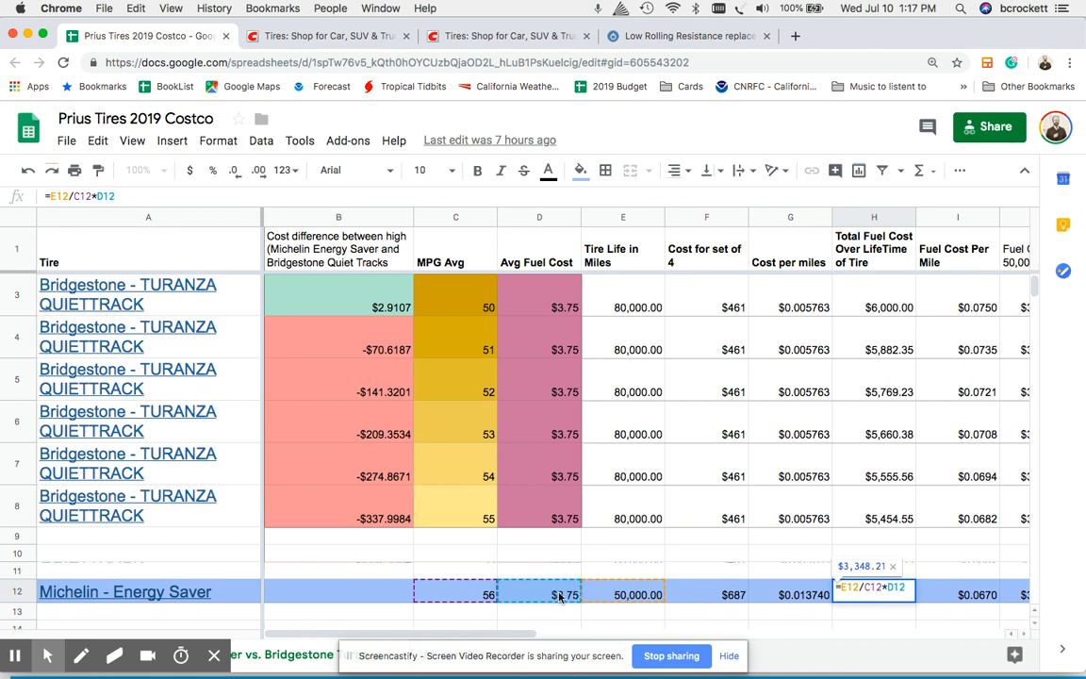
{"action": "mouse_move", "coordinate": [628, 594]}
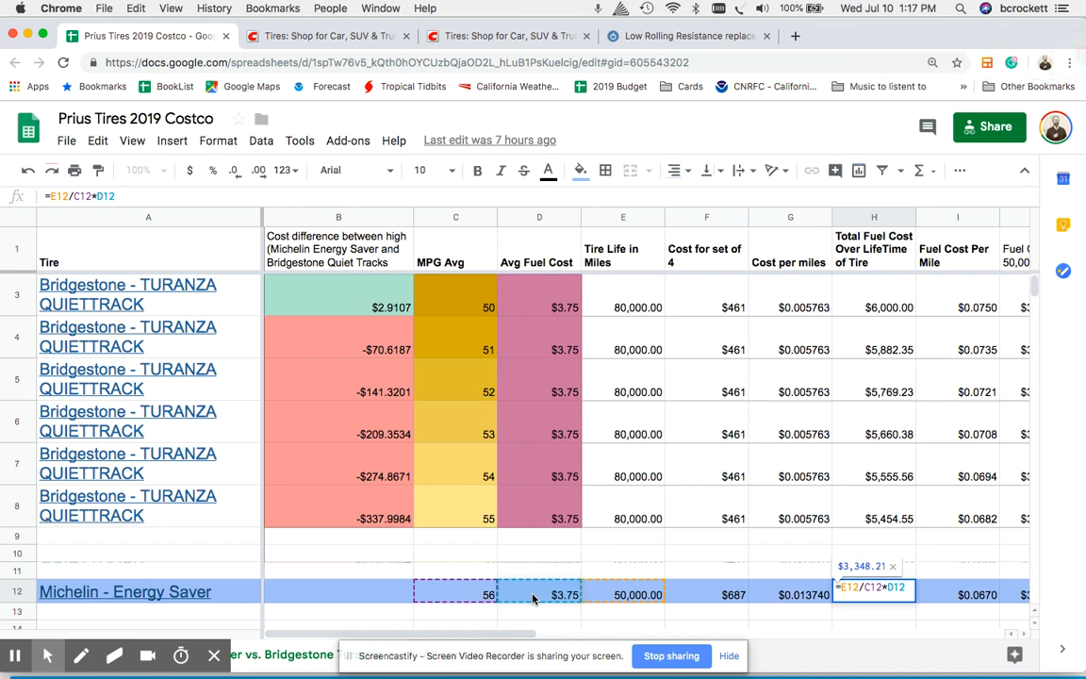
{"action": "mouse_move", "coordinate": [608, 591]}
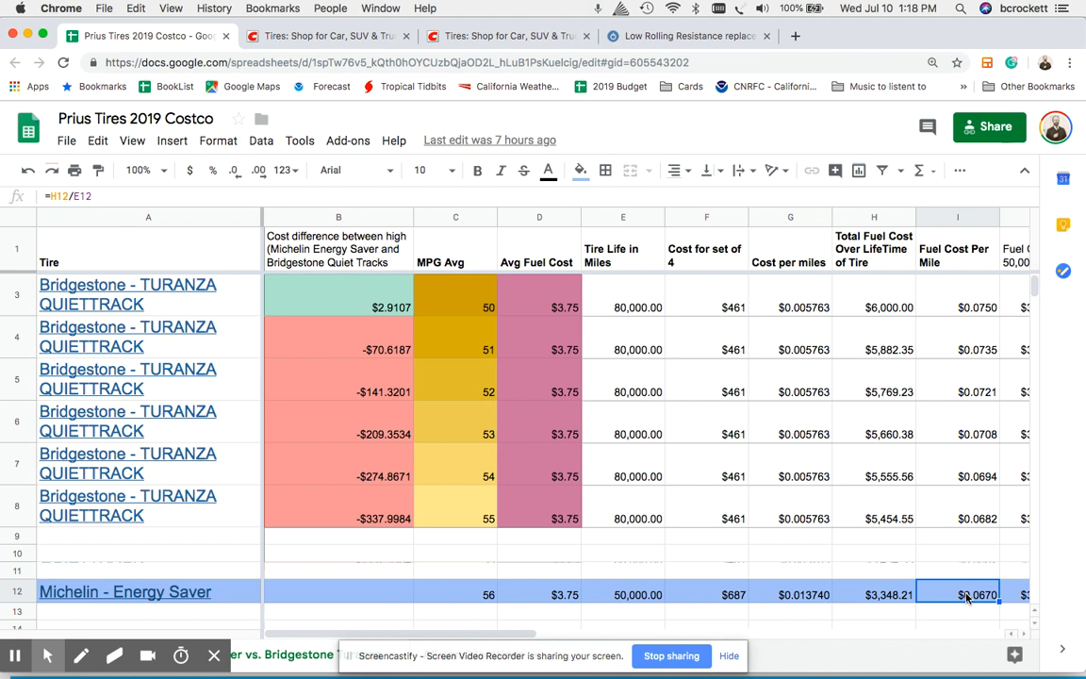
{"action": "double_click", "coordinate": [958, 594]}
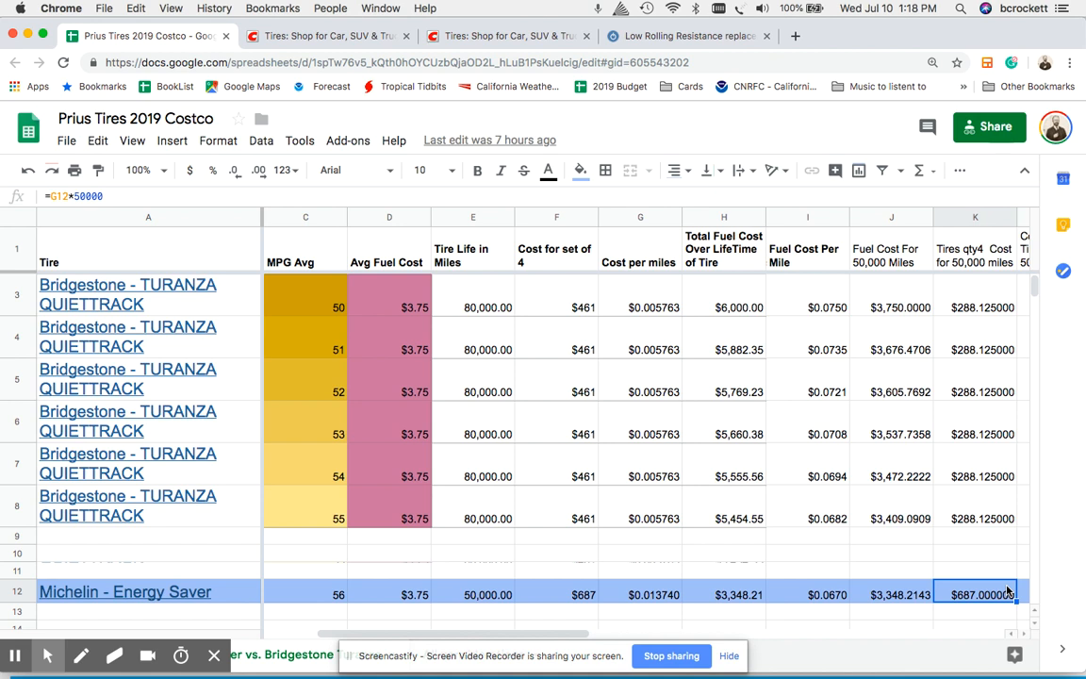
{"action": "mouse_move", "coordinate": [966, 495]}
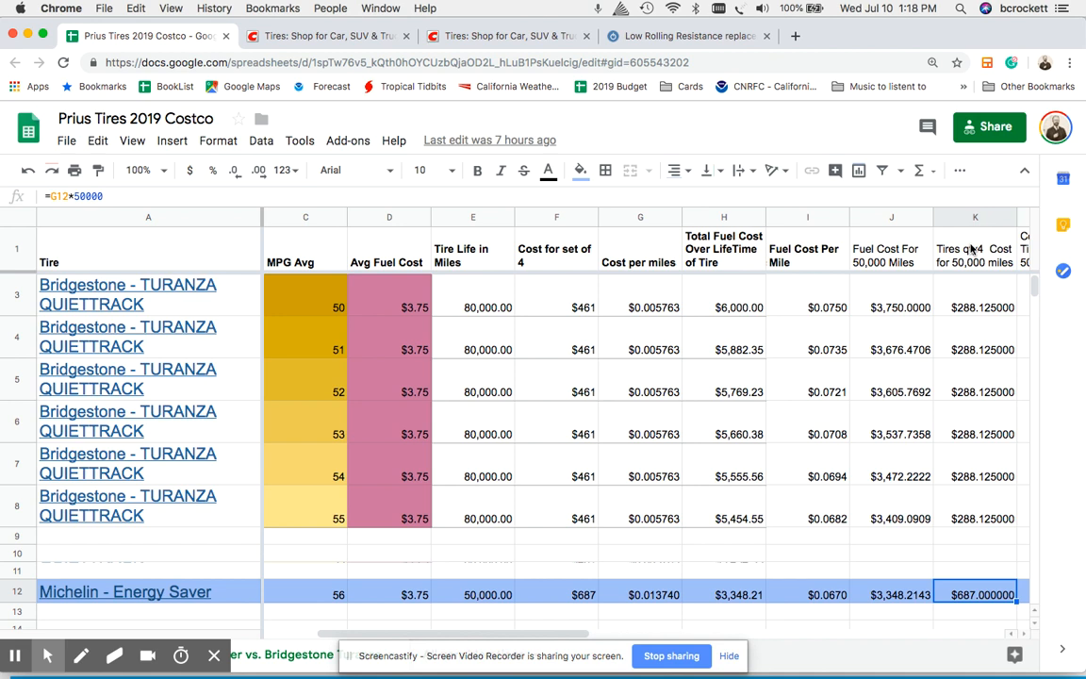
{"action": "left_click", "coordinate": [975, 249]}
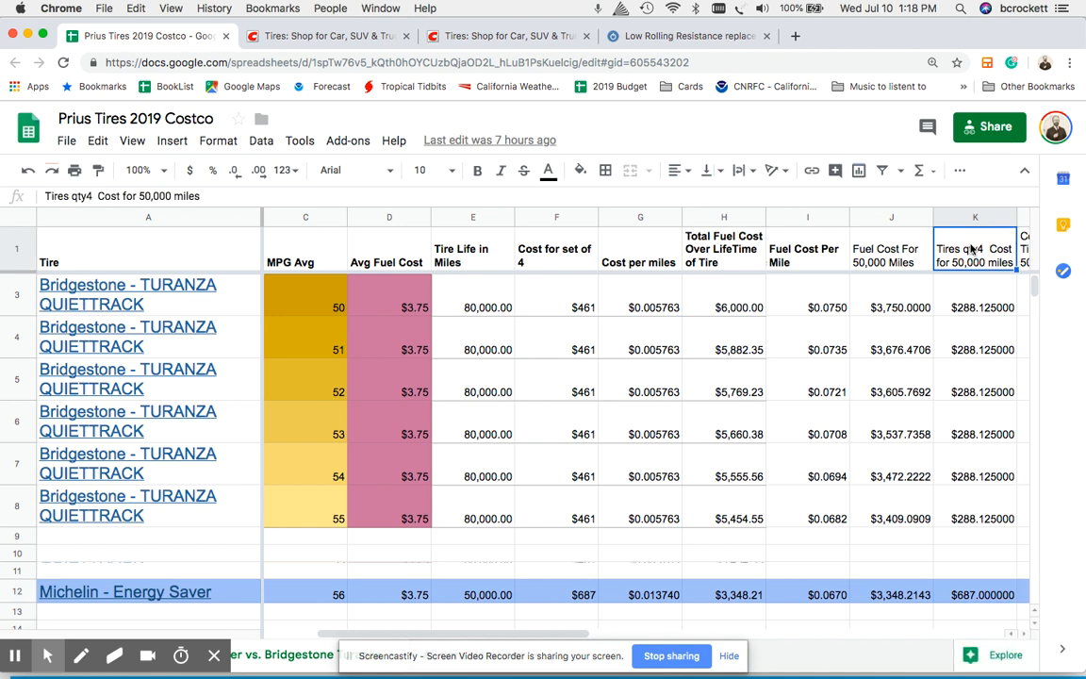
{"action": "scroll", "scroll_direction": "right", "scroll_amount": 3}
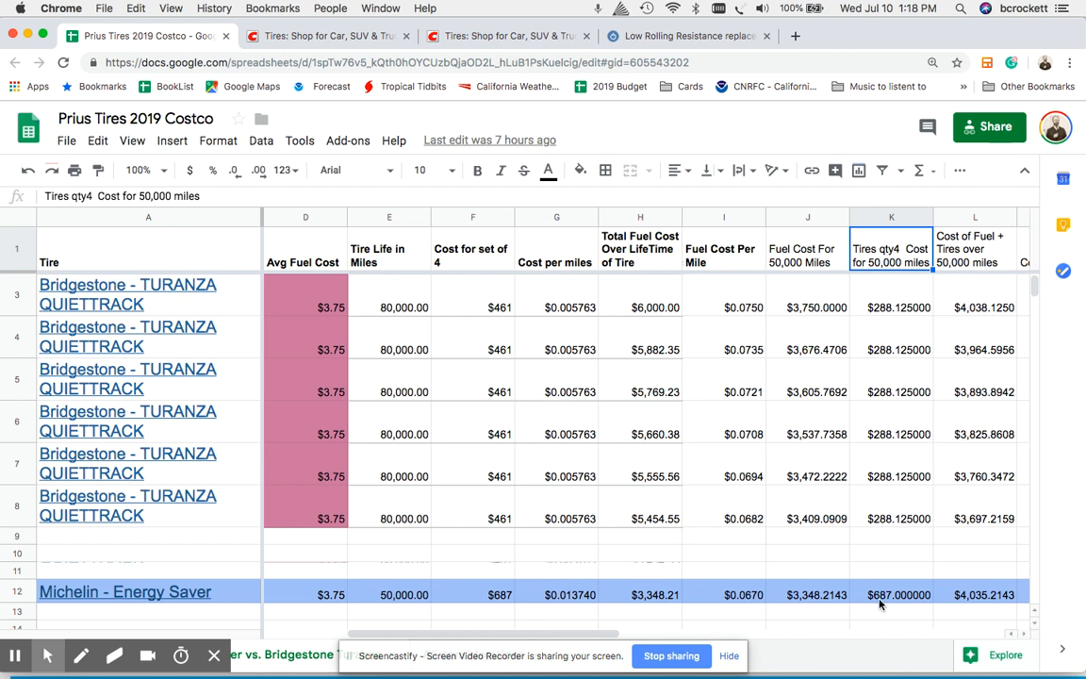
{"action": "left_click", "coordinate": [891, 594]}
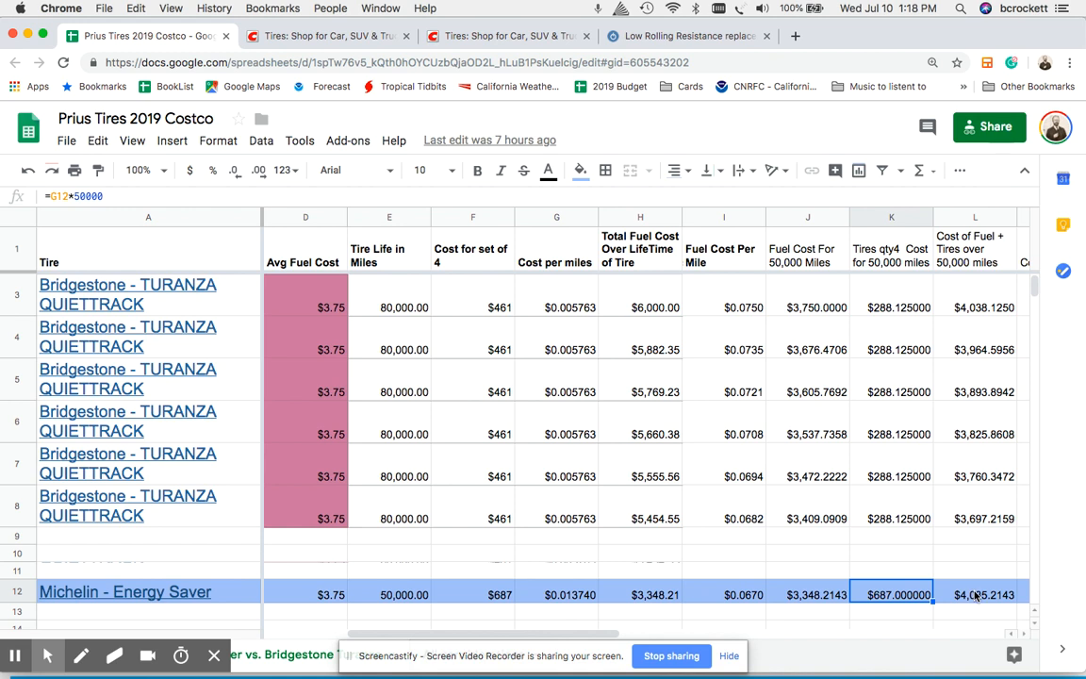
{"action": "left_click", "coordinate": [975, 593]}
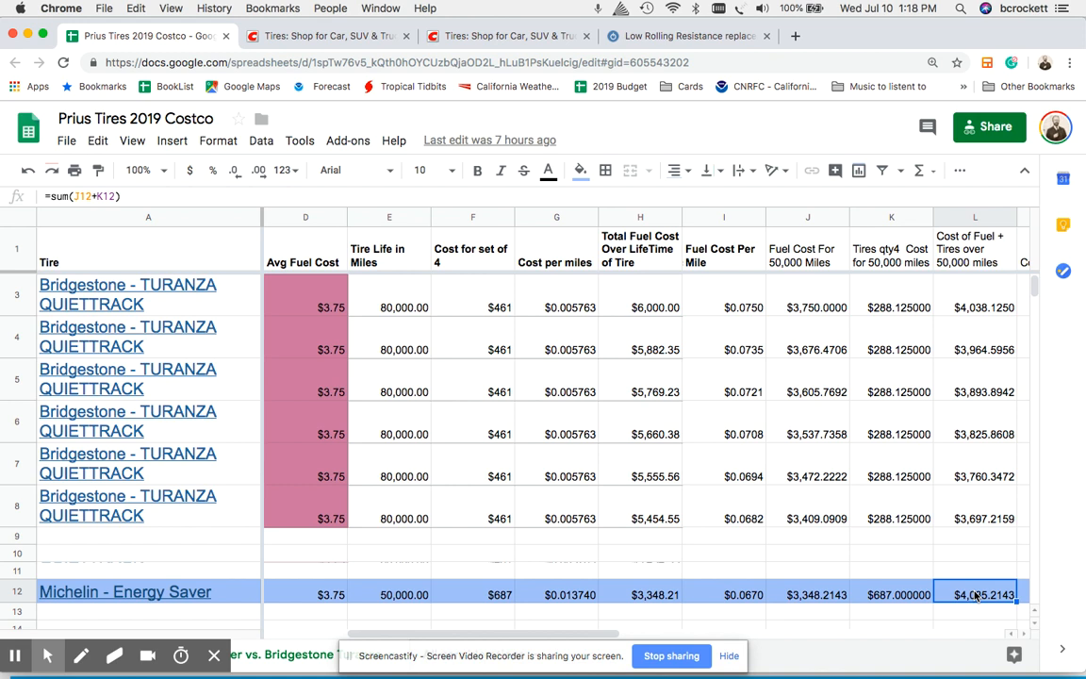
{"action": "double_click", "coordinate": [983, 594]}
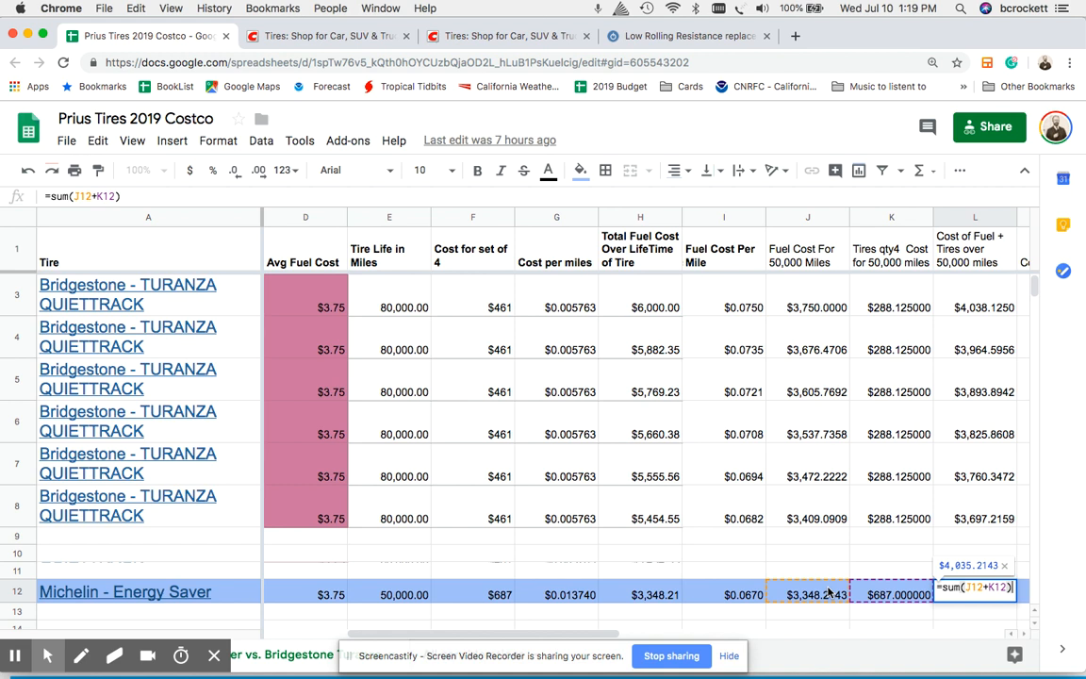
{"action": "mouse_move", "coordinate": [971, 599]}
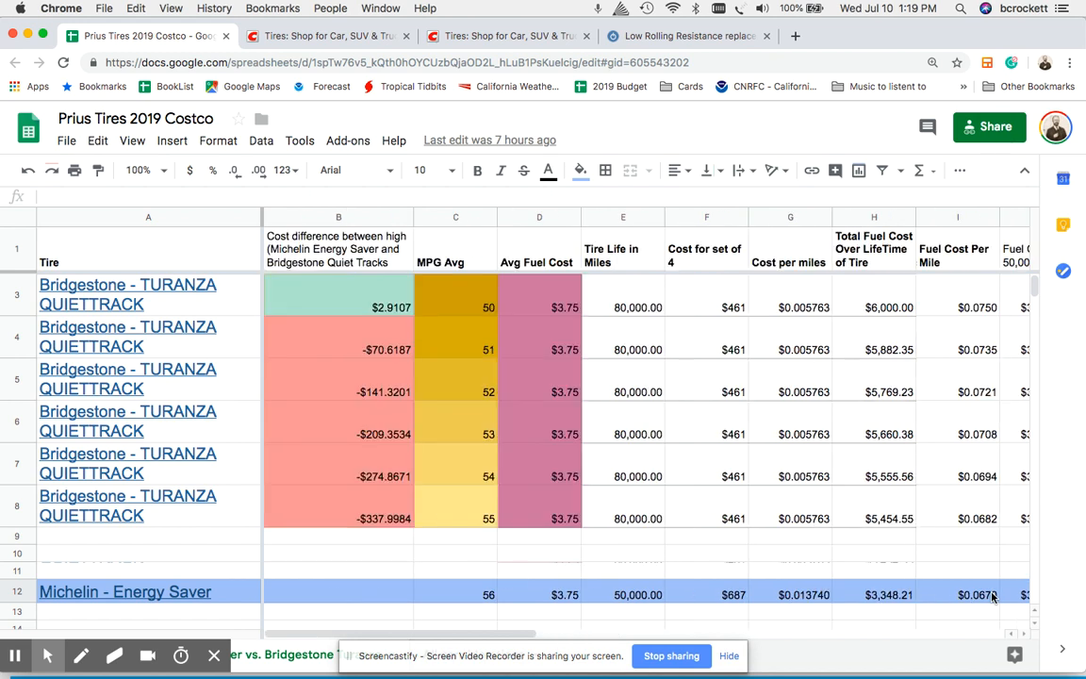
{"action": "scroll", "scroll_direction": "right", "scroll_amount": 3}
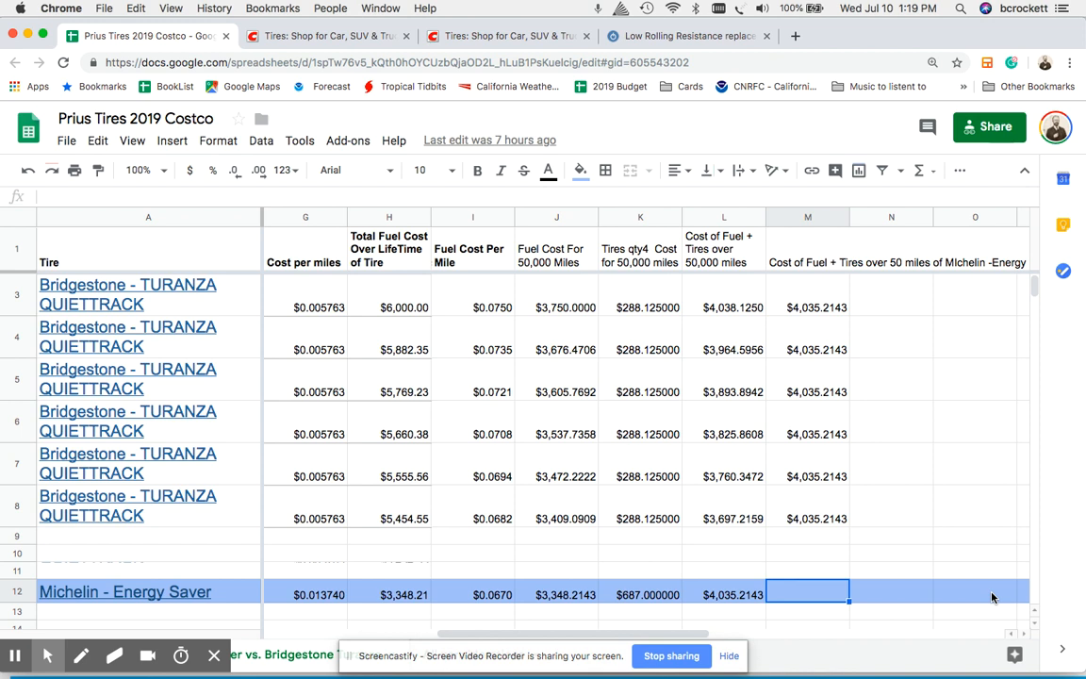
{"action": "scroll", "scroll_direction": "left", "scroll_amount": 3}
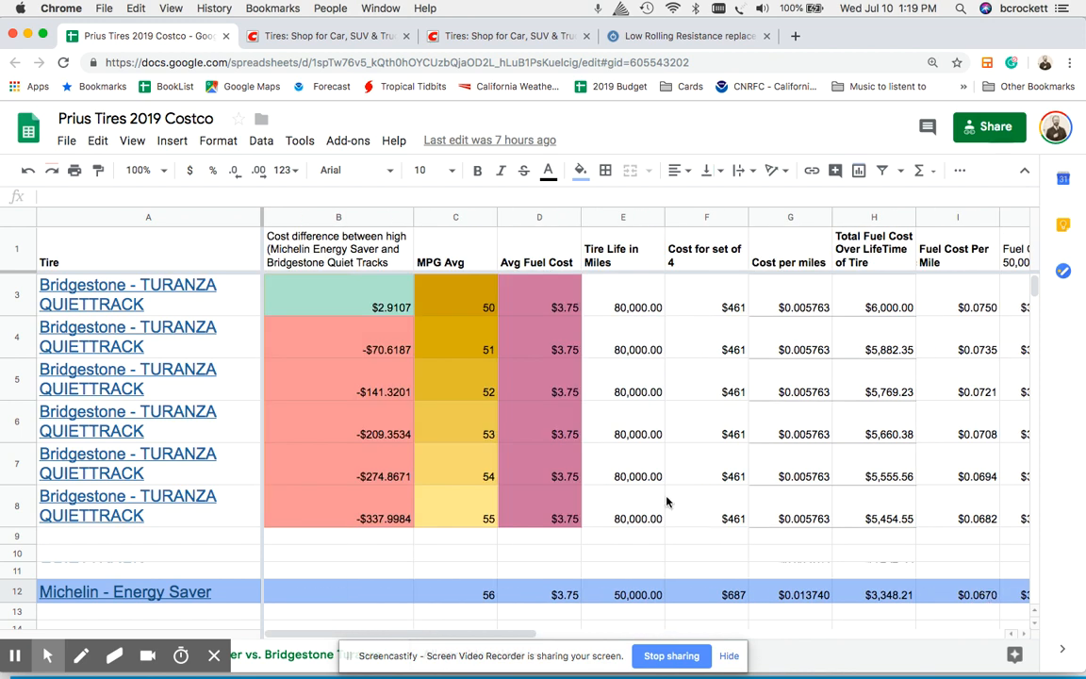
{"action": "mouse_move", "coordinate": [466, 558]}
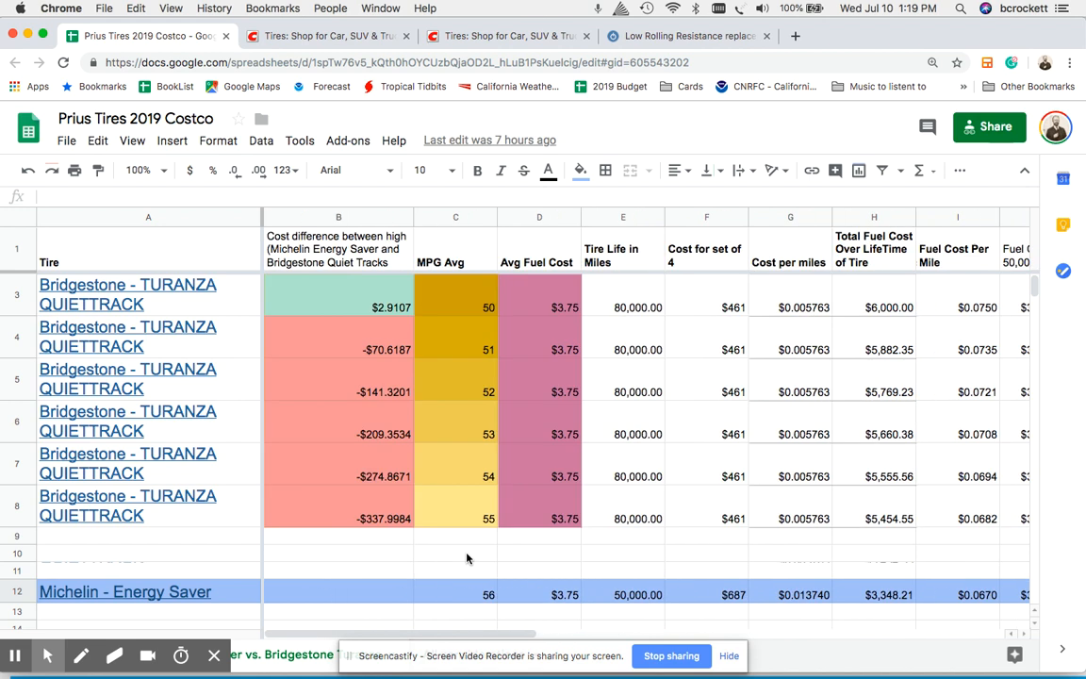
{"action": "scroll", "scroll_direction": "down", "scroll_amount": 3}
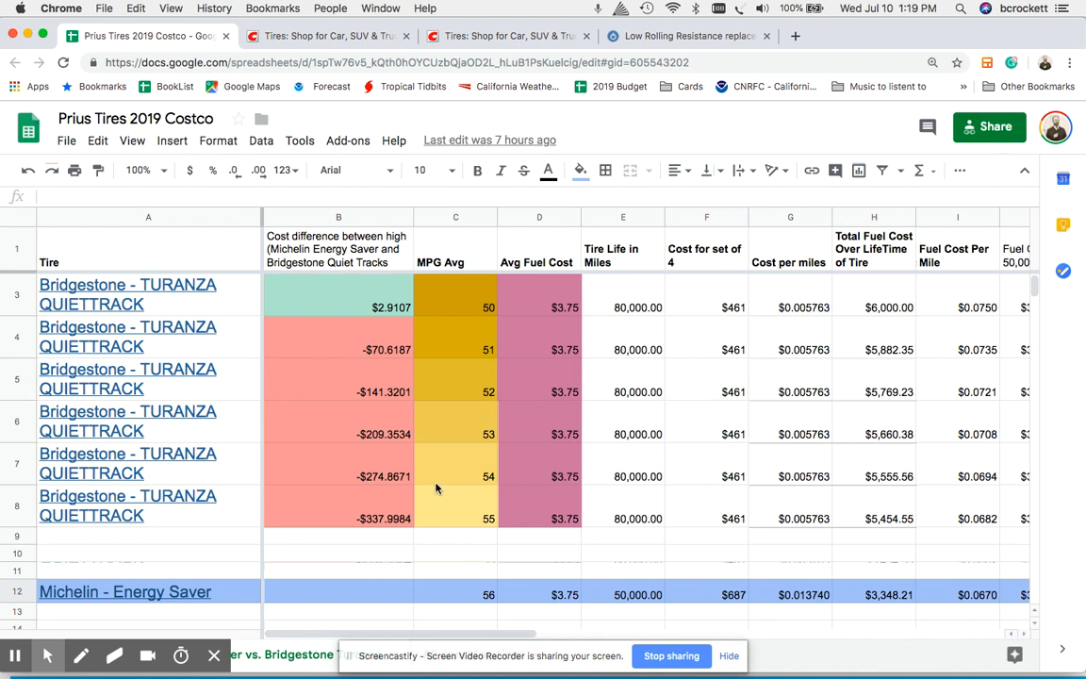
{"action": "mouse_move", "coordinate": [400, 578]}
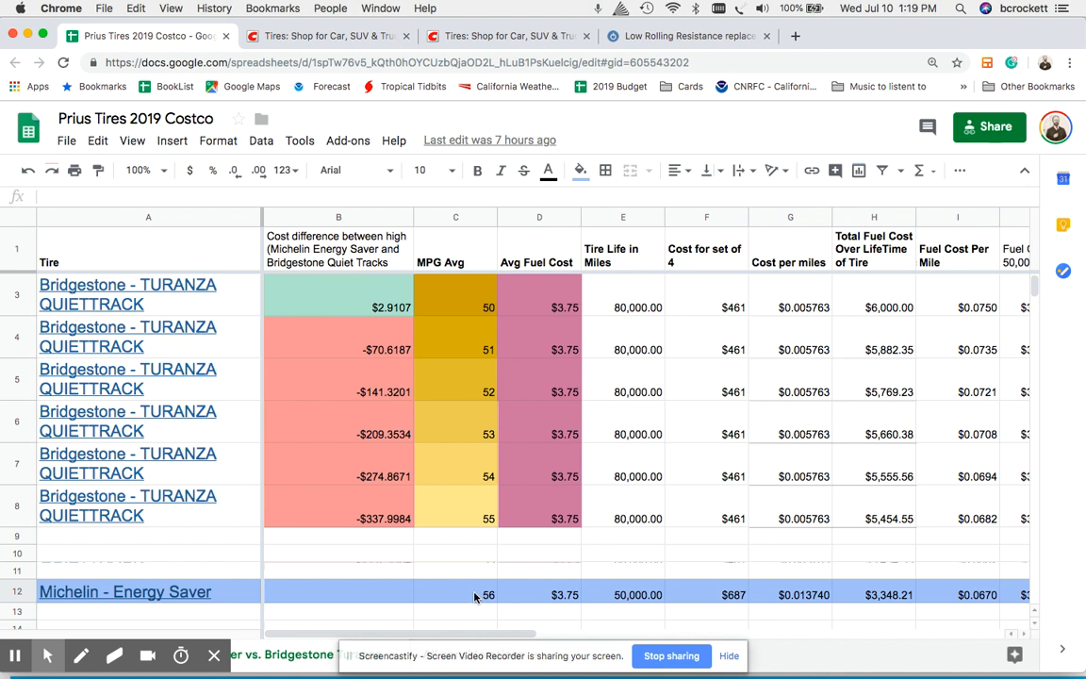
{"action": "mouse_move", "coordinate": [410, 311]}
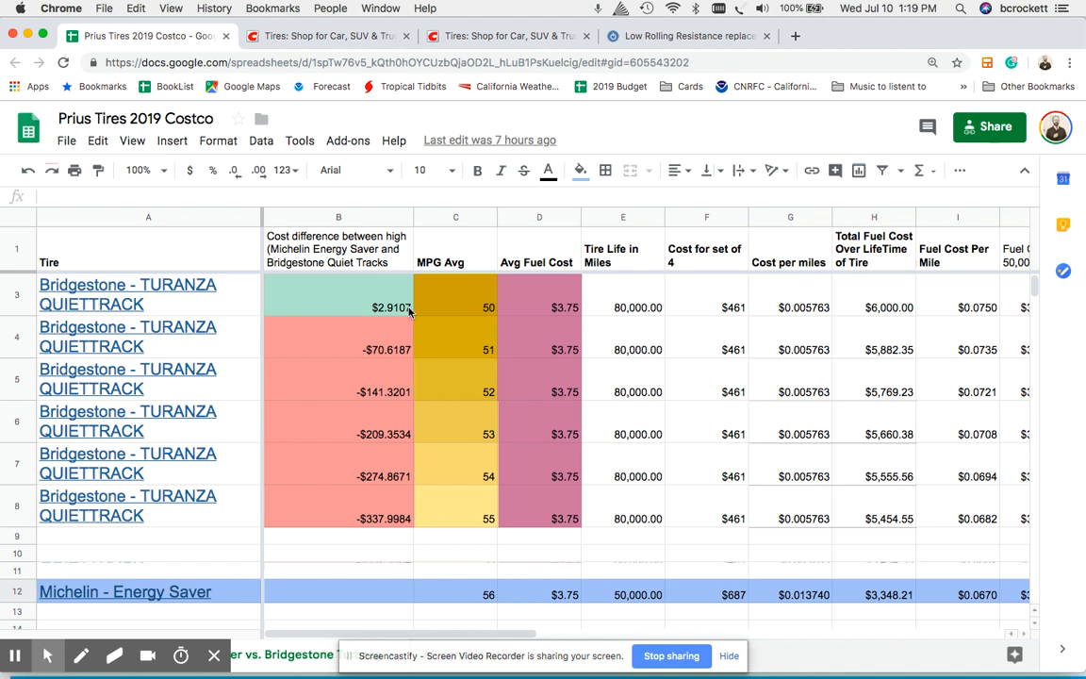
{"action": "left_click", "coordinate": [391, 307]}
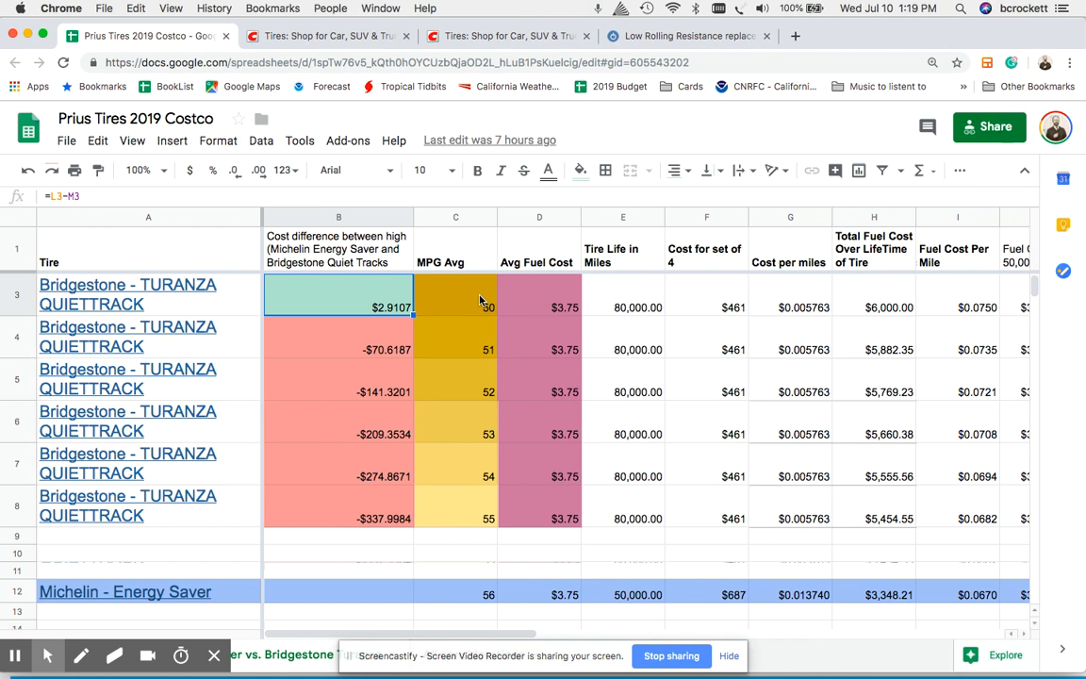
{"action": "mouse_move", "coordinate": [479, 591]}
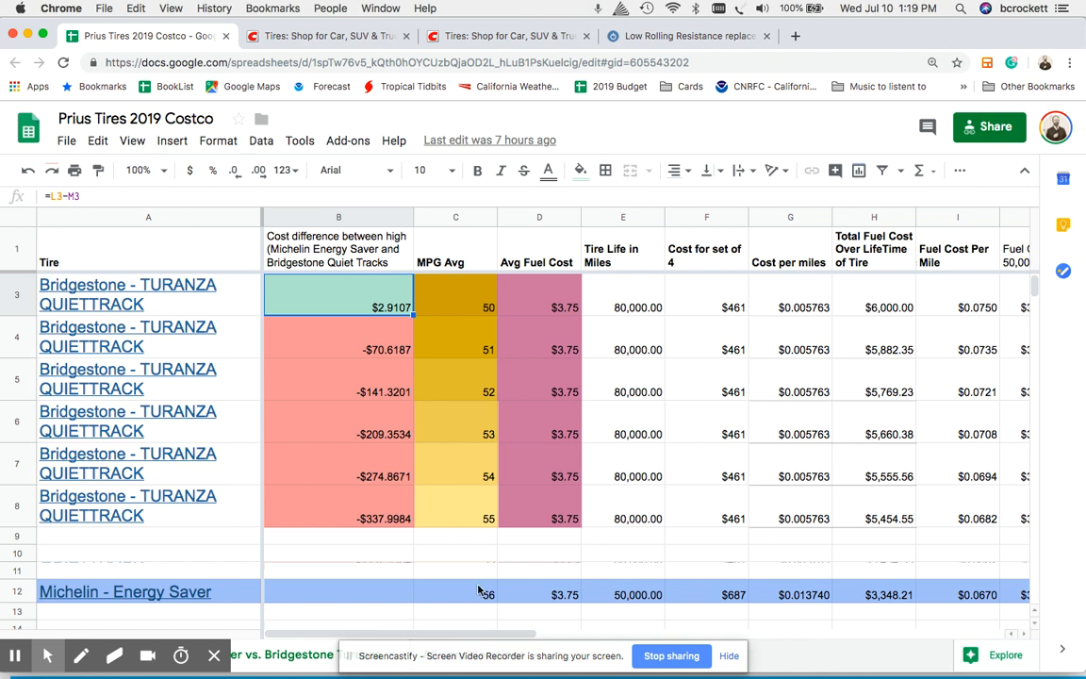
{"action": "mouse_move", "coordinate": [127, 294]}
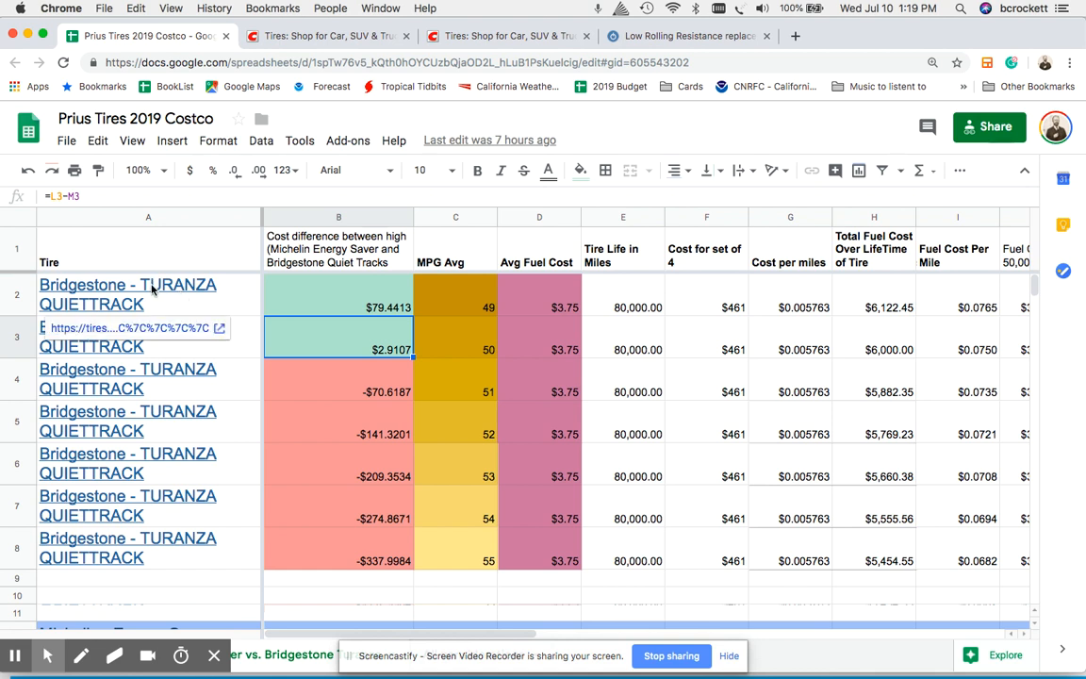
{"action": "scroll", "scroll_direction": "down", "scroll_amount": 3}
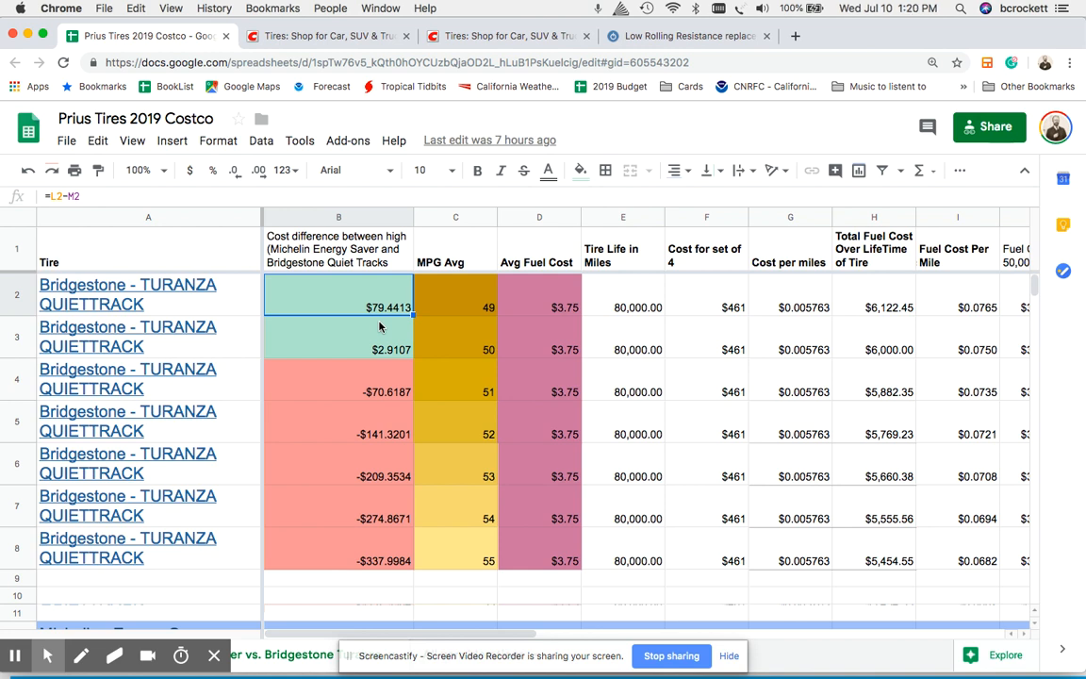
{"action": "mouse_move", "coordinate": [457, 317]}
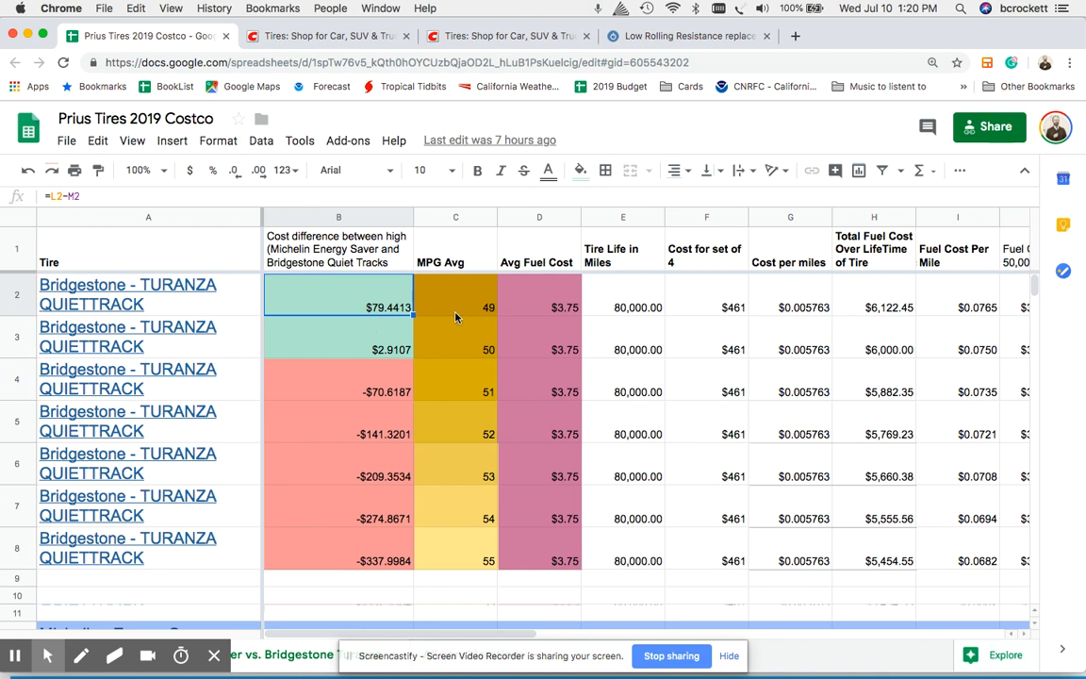
{"action": "scroll", "scroll_direction": "down", "scroll_amount": 3}
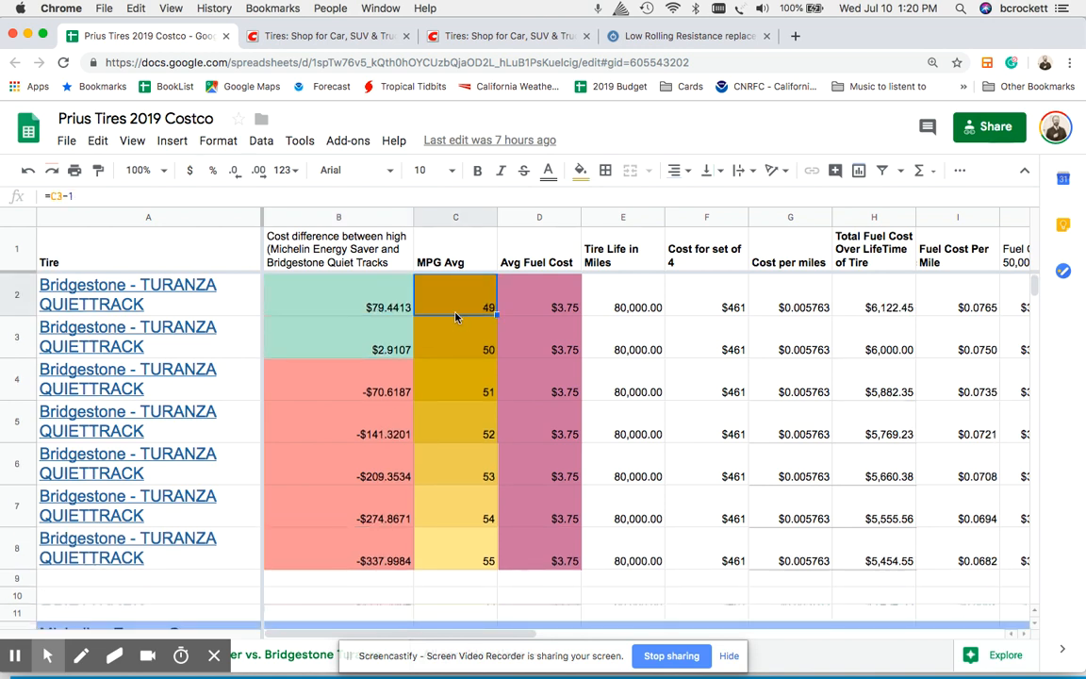
{"action": "scroll", "scroll_direction": "down", "scroll_amount": 3}
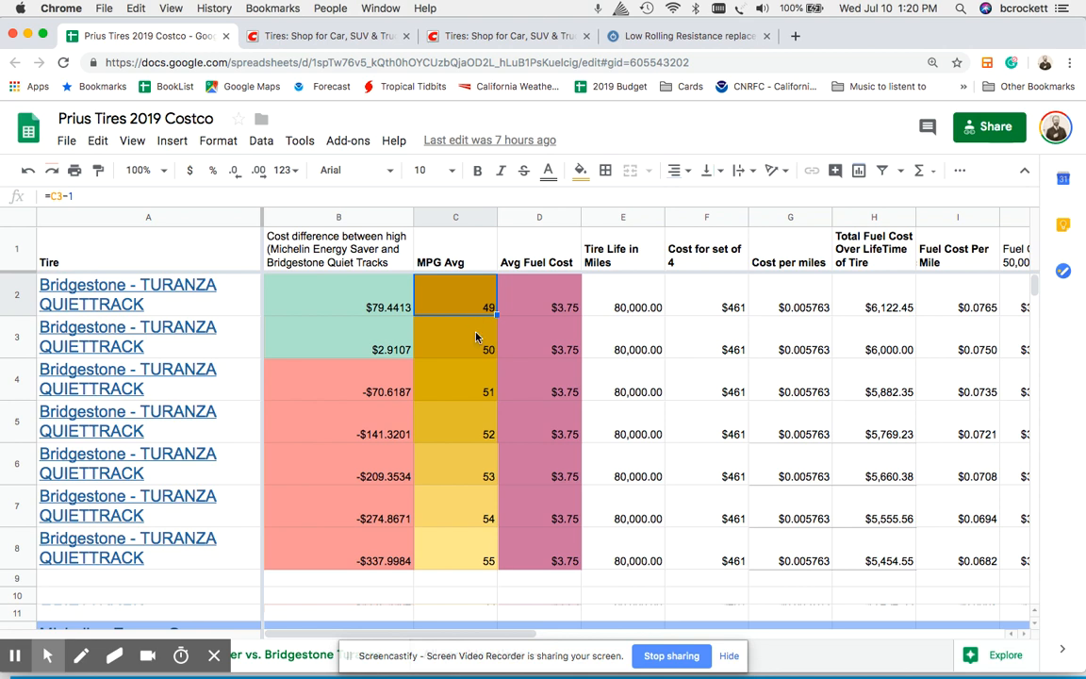
{"action": "left_click", "coordinate": [455, 350]}
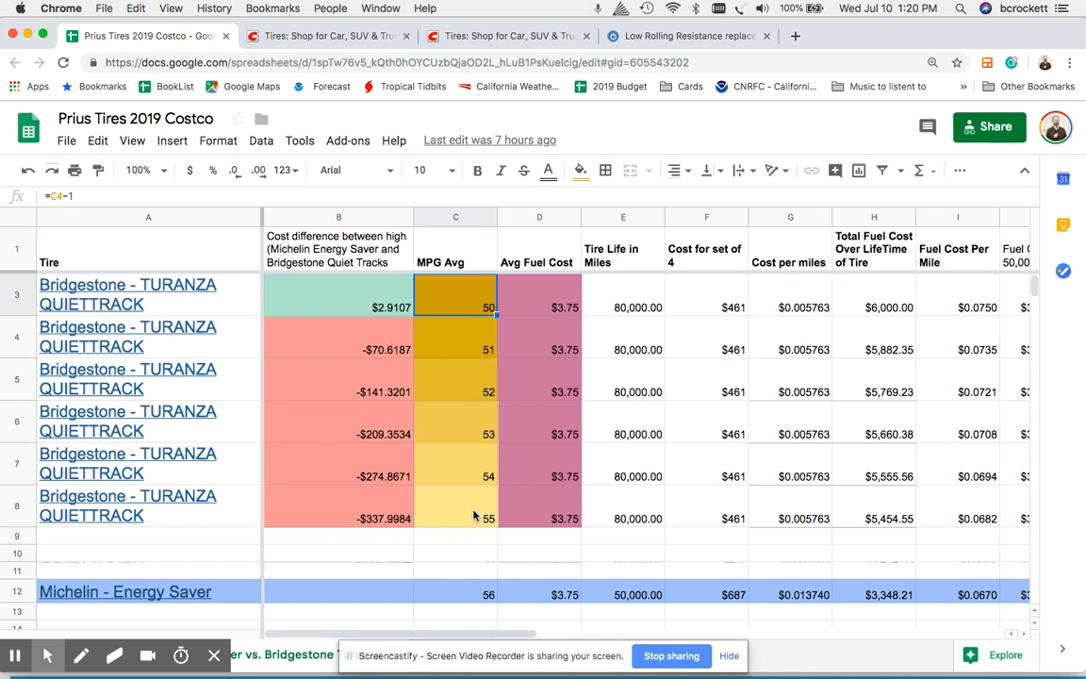
{"action": "left_click", "coordinate": [455, 504]}
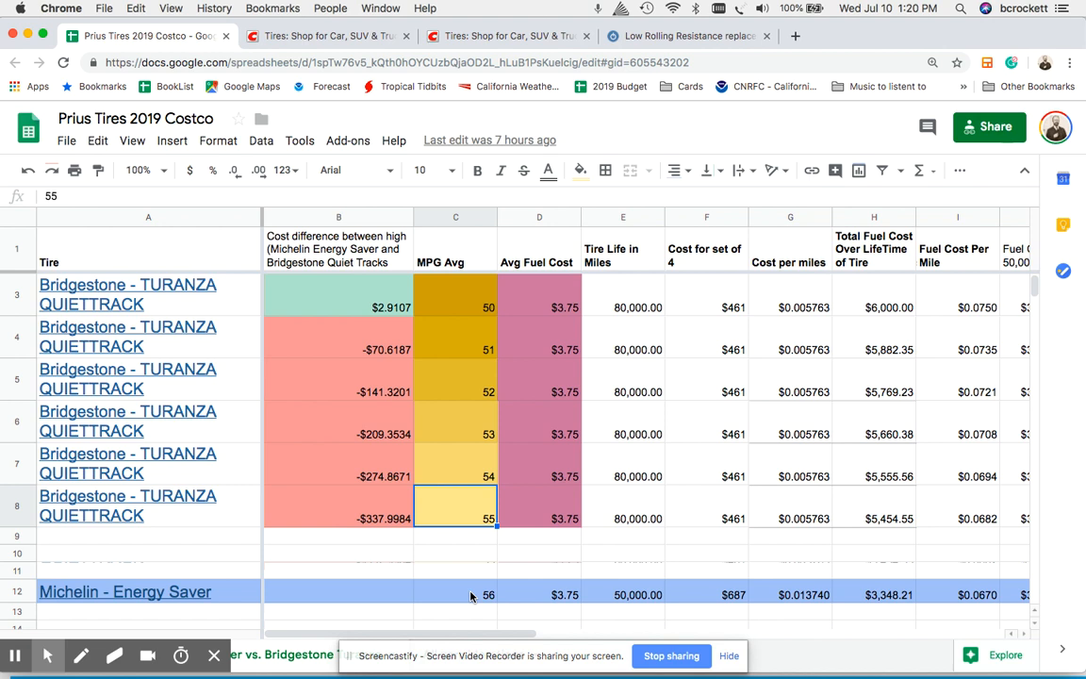
{"action": "left_click", "coordinate": [338, 507]}
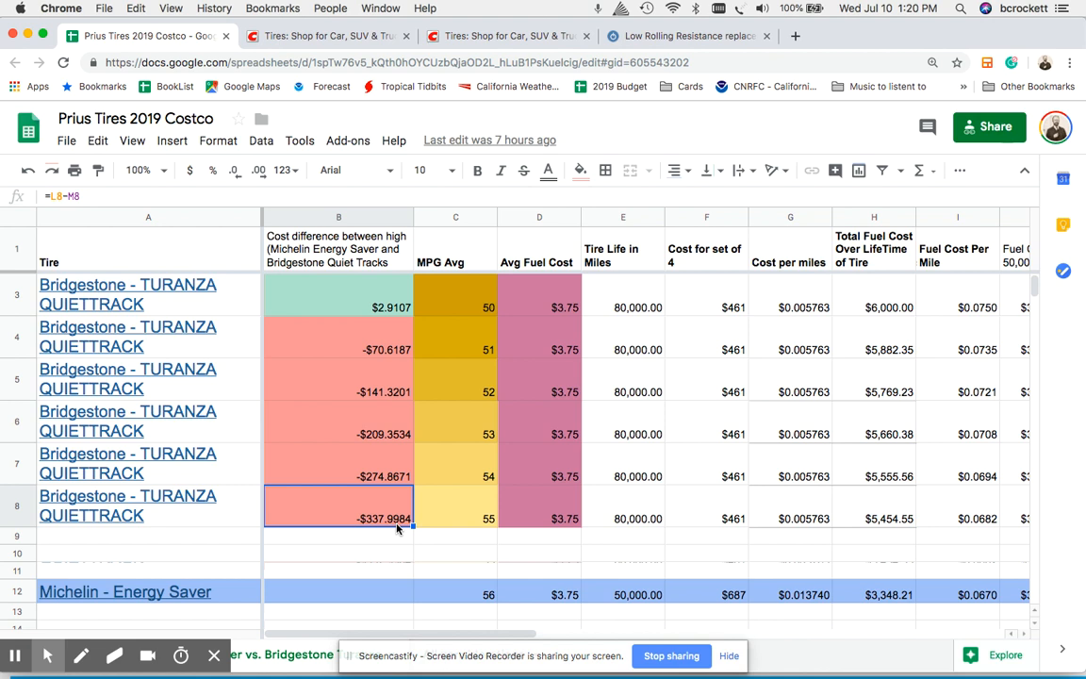
{"action": "mouse_move", "coordinate": [428, 528]}
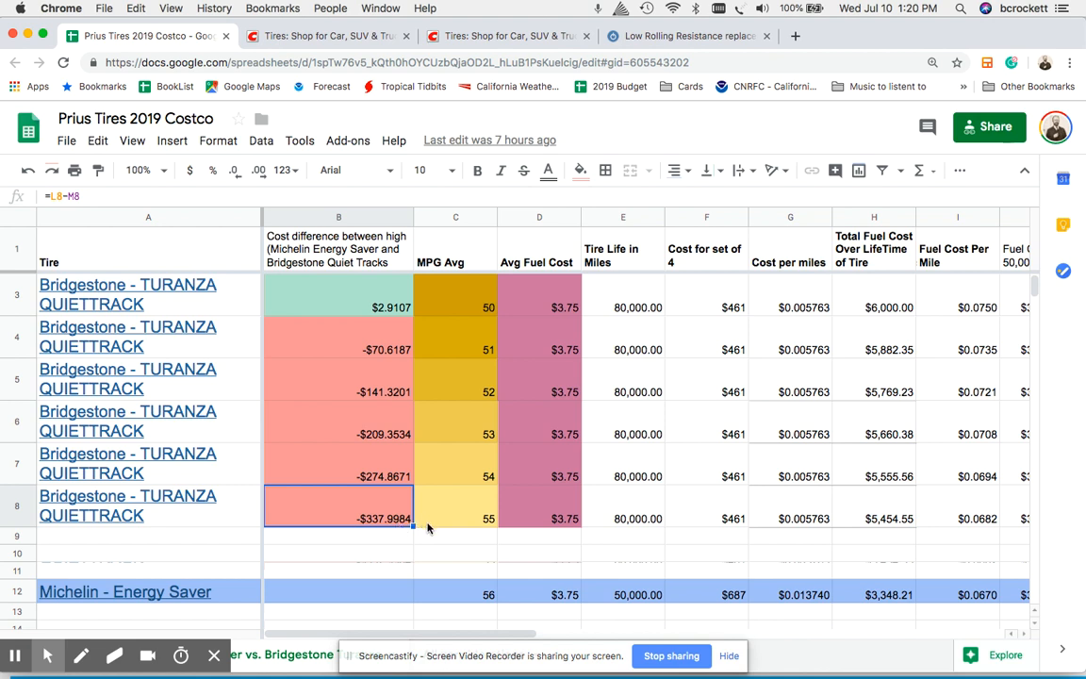
{"action": "mouse_move", "coordinate": [634, 527]}
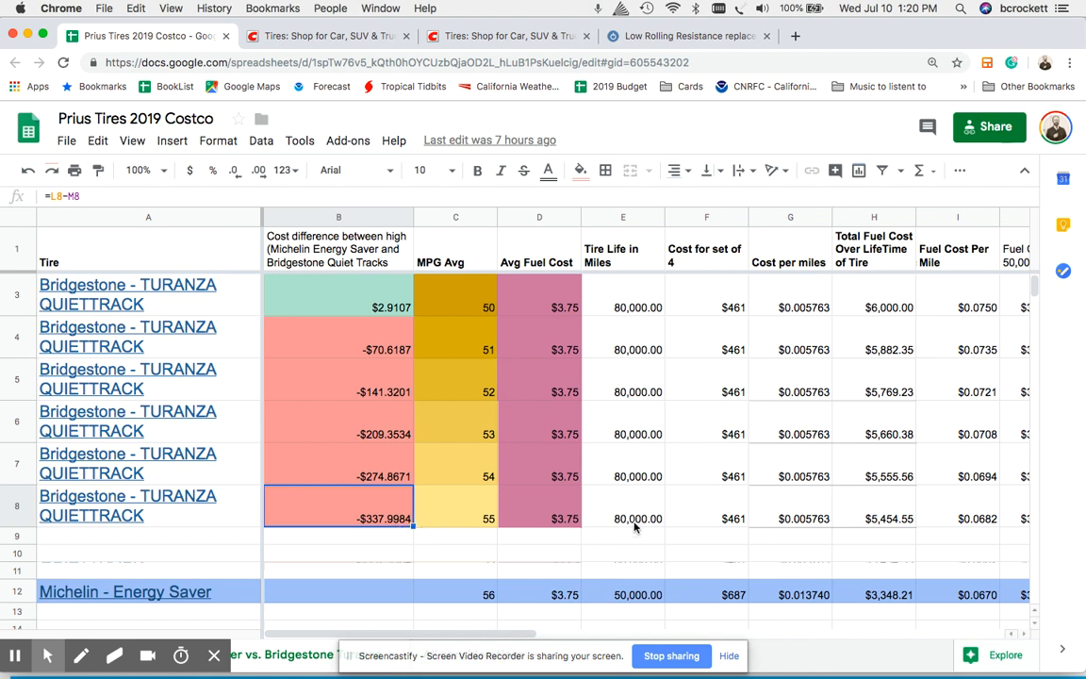
{"action": "left_click", "coordinate": [637, 518]}
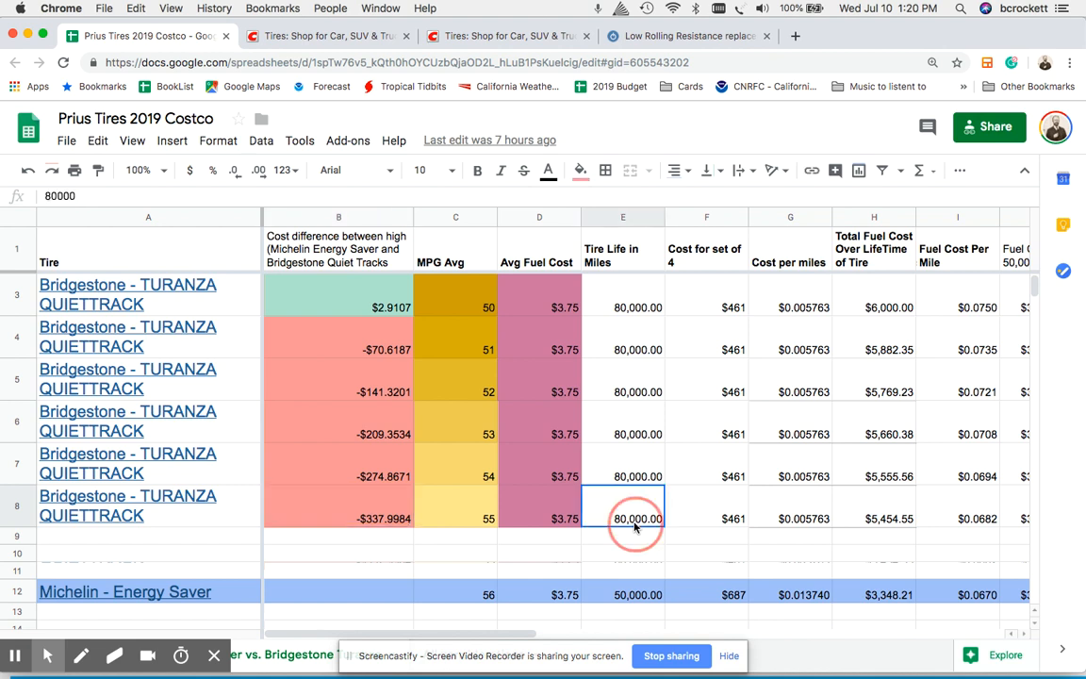
{"action": "scroll", "scroll_direction": "down", "scroll_amount": 3}
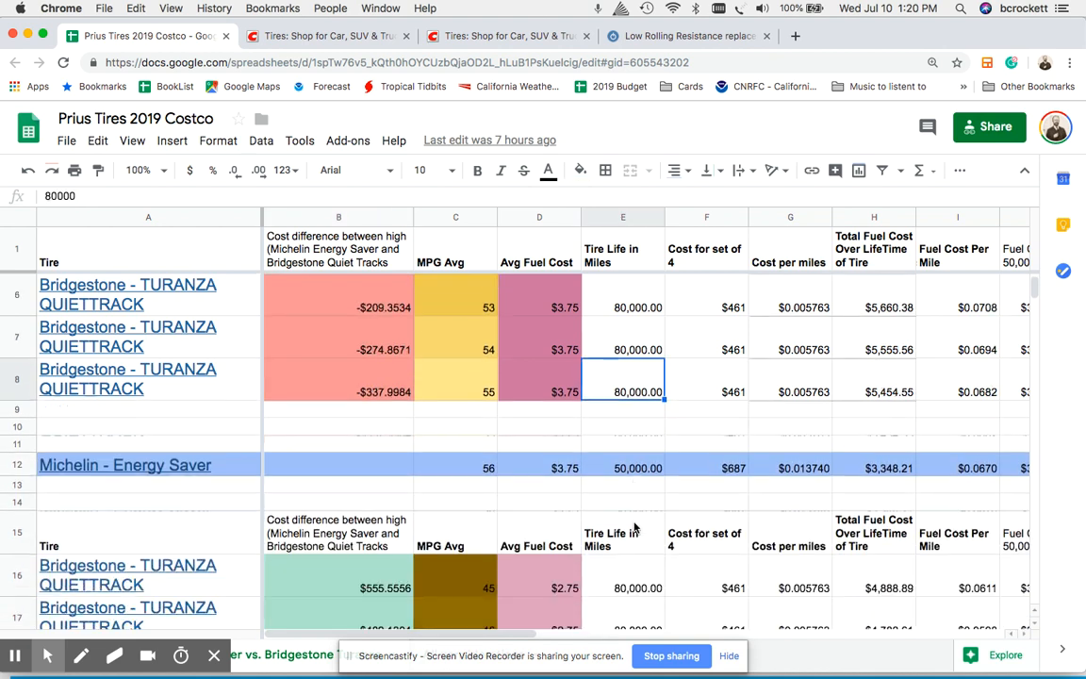
{"action": "scroll", "scroll_direction": "down", "scroll_amount": 3}
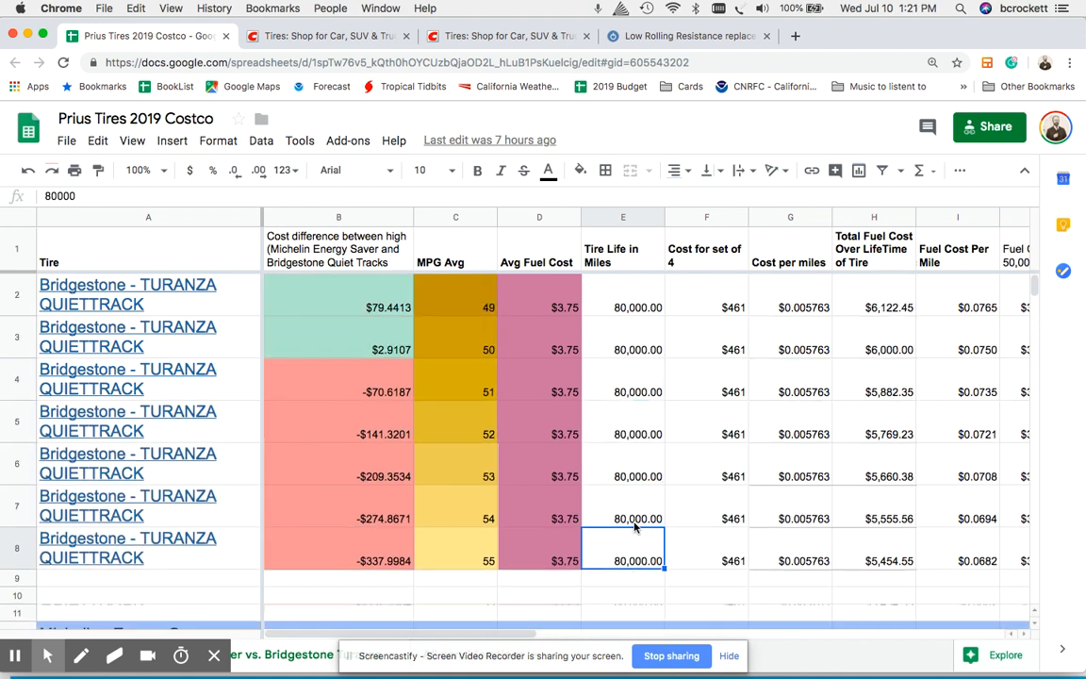
{"action": "mouse_move", "coordinate": [496, 435]}
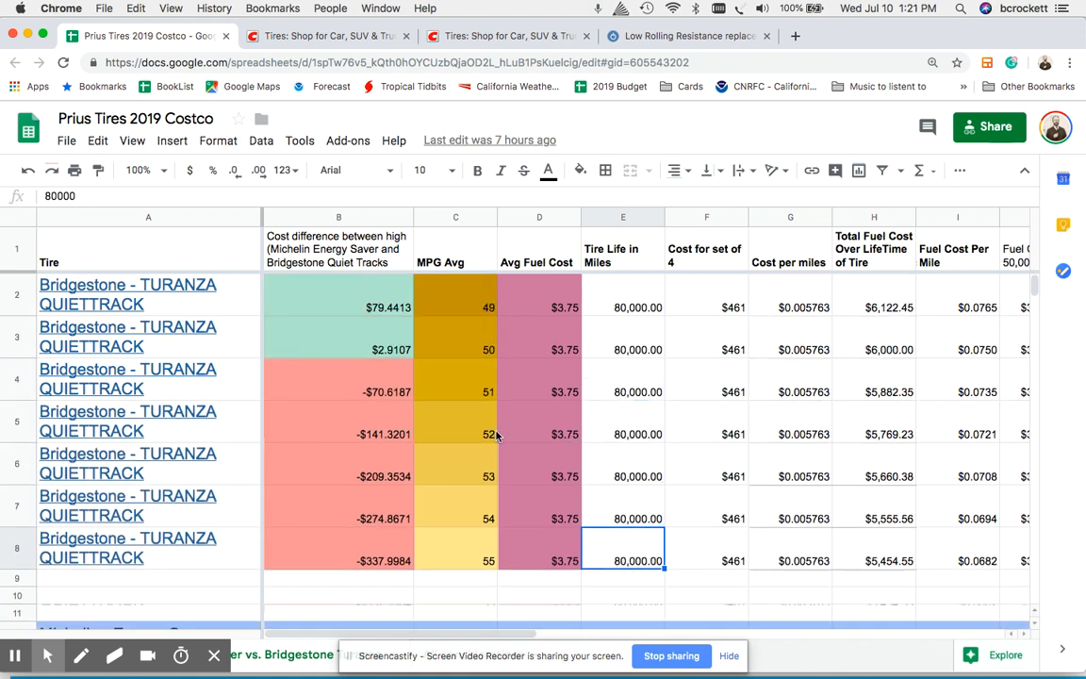
{"action": "mouse_move", "coordinate": [567, 458]}
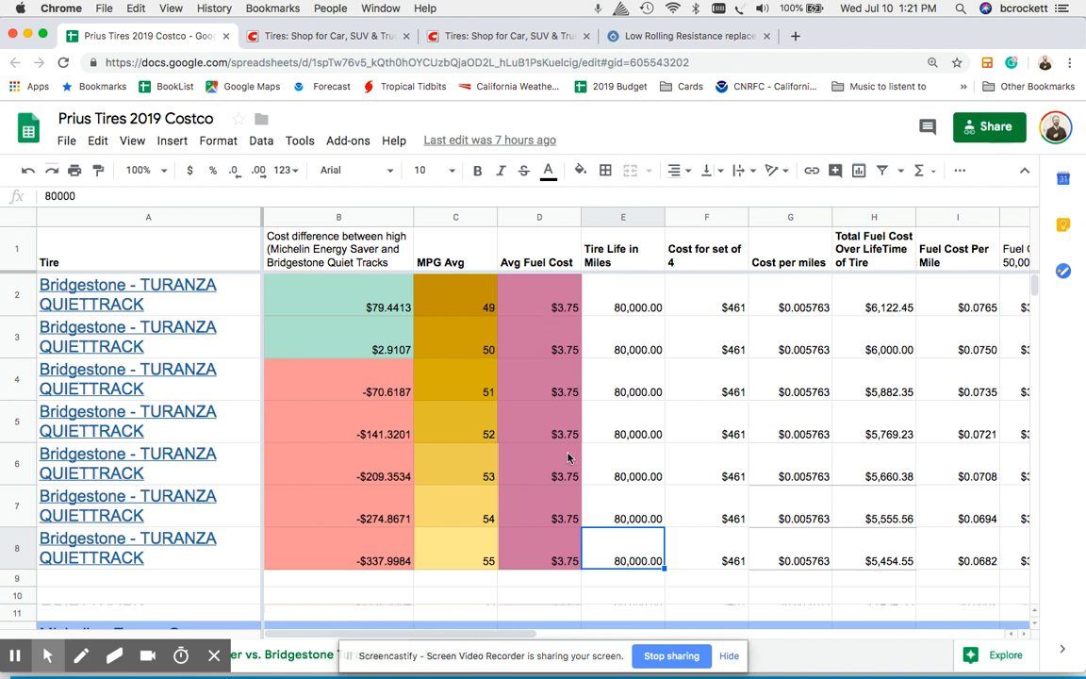
{"action": "scroll", "scroll_direction": "down", "scroll_amount": 3}
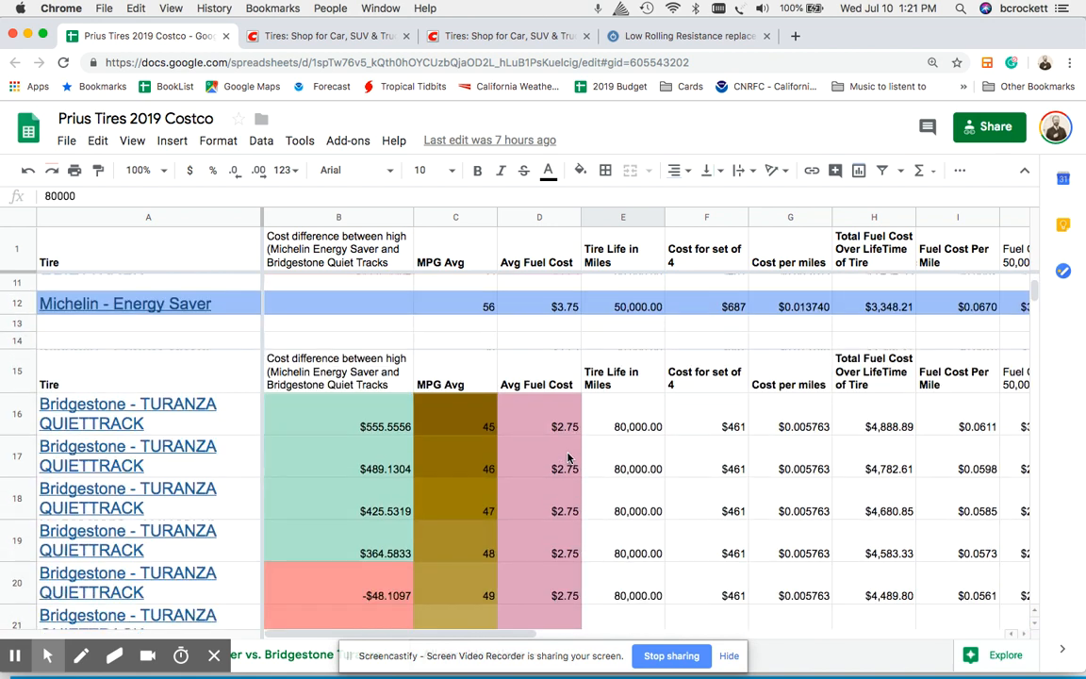
{"action": "scroll", "scroll_direction": "down", "scroll_amount": 3}
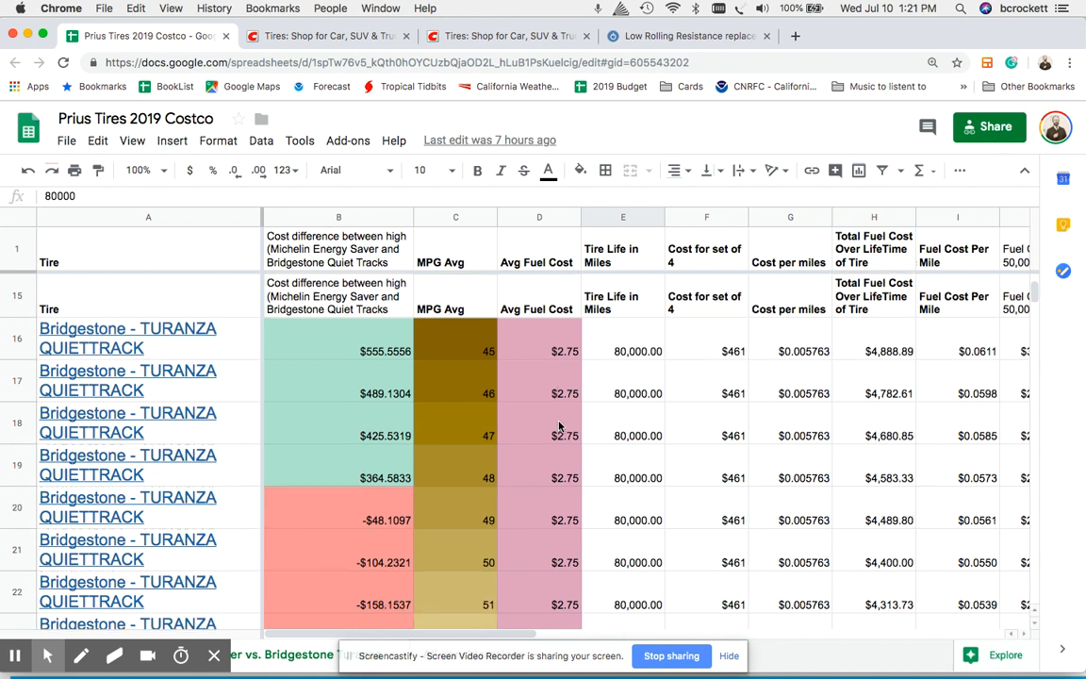
{"action": "scroll", "scroll_direction": "down", "scroll_amount": 3}
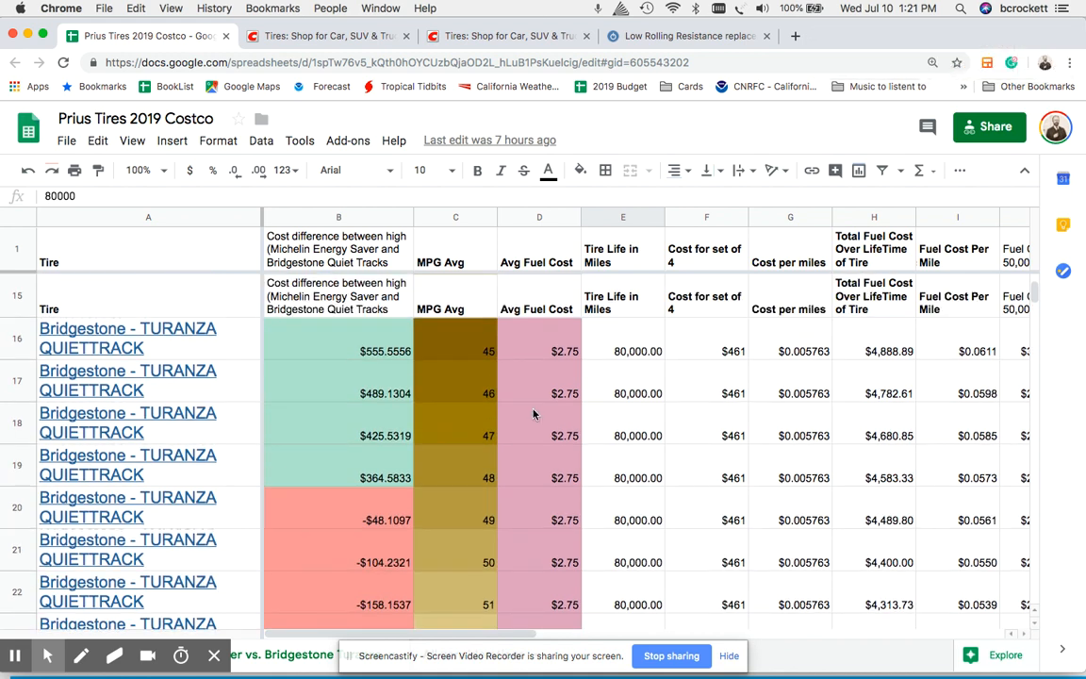
{"action": "scroll", "scroll_direction": "down", "scroll_amount": 3}
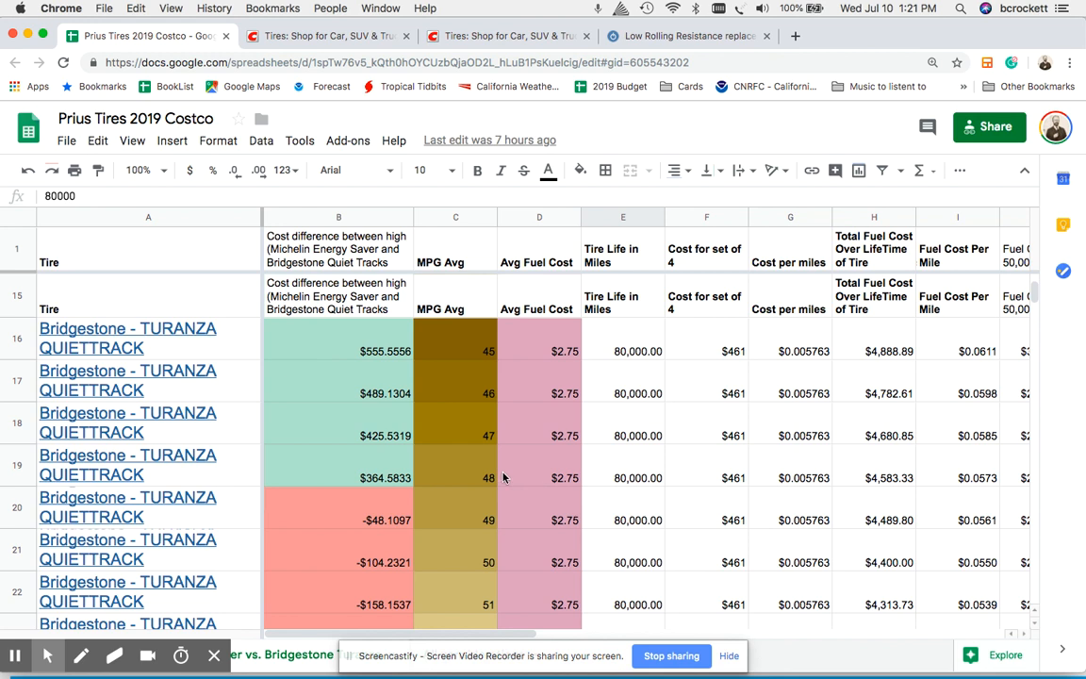
{"action": "left_click", "coordinate": [456, 478]}
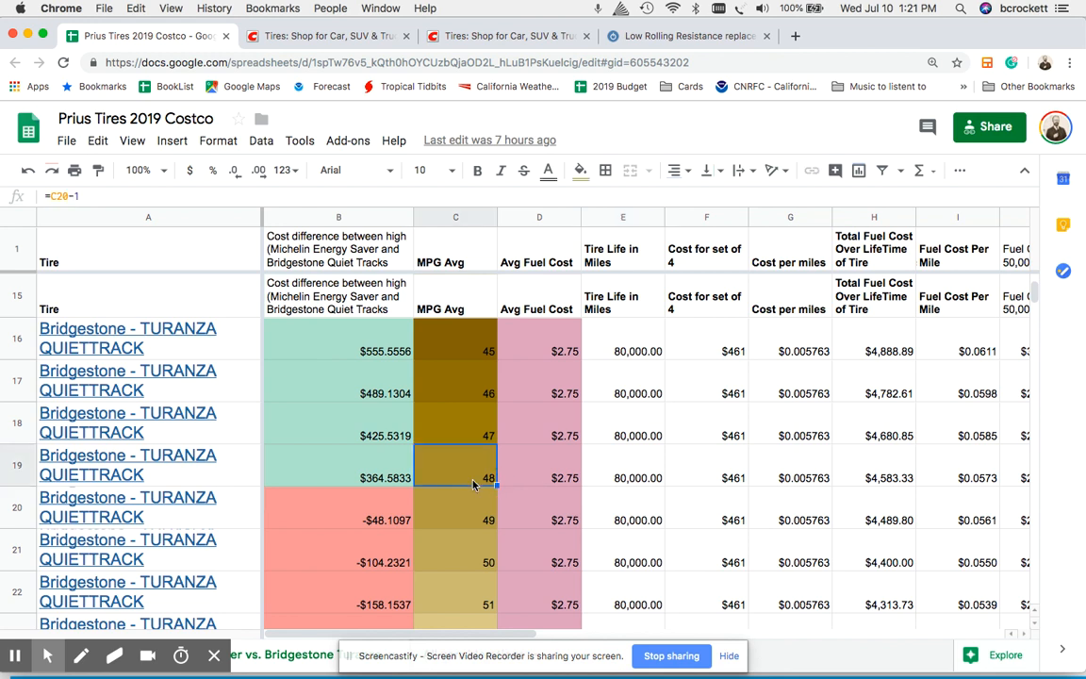
{"action": "scroll", "scroll_direction": "down", "scroll_amount": 3}
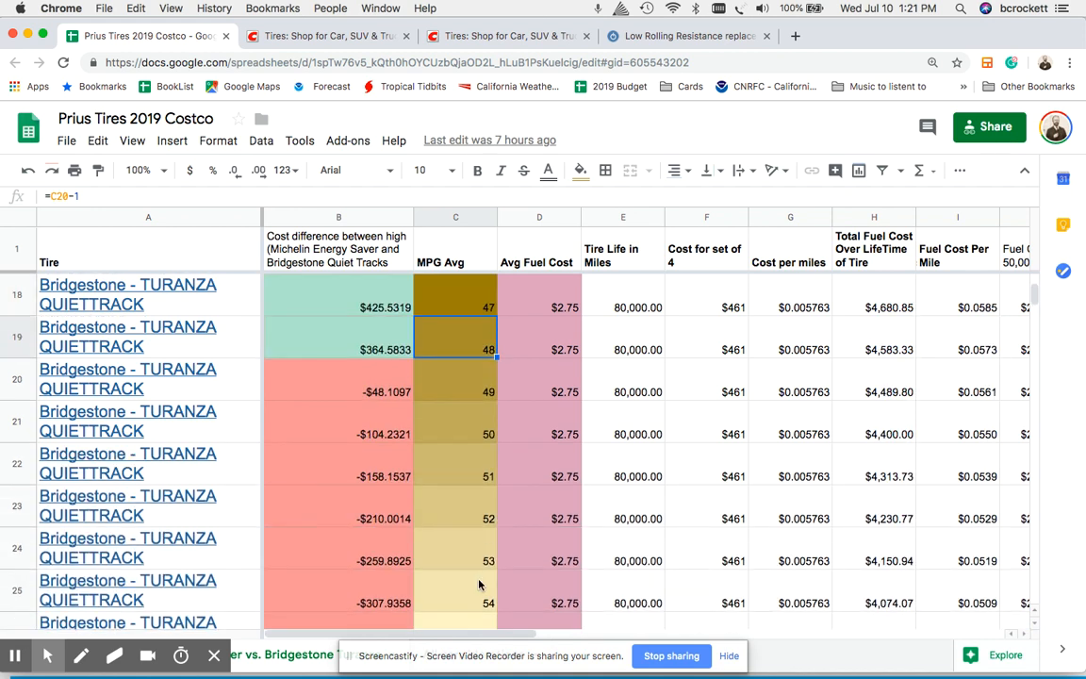
{"action": "scroll", "scroll_direction": "down", "scroll_amount": 3}
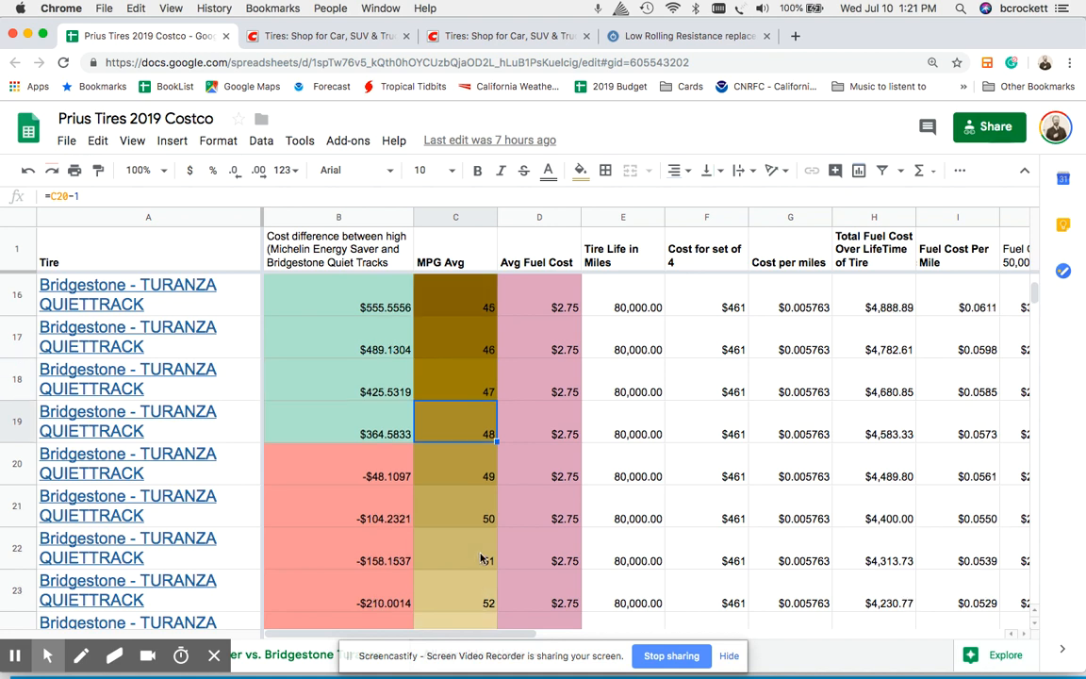
{"action": "scroll", "scroll_direction": "down", "scroll_amount": 3}
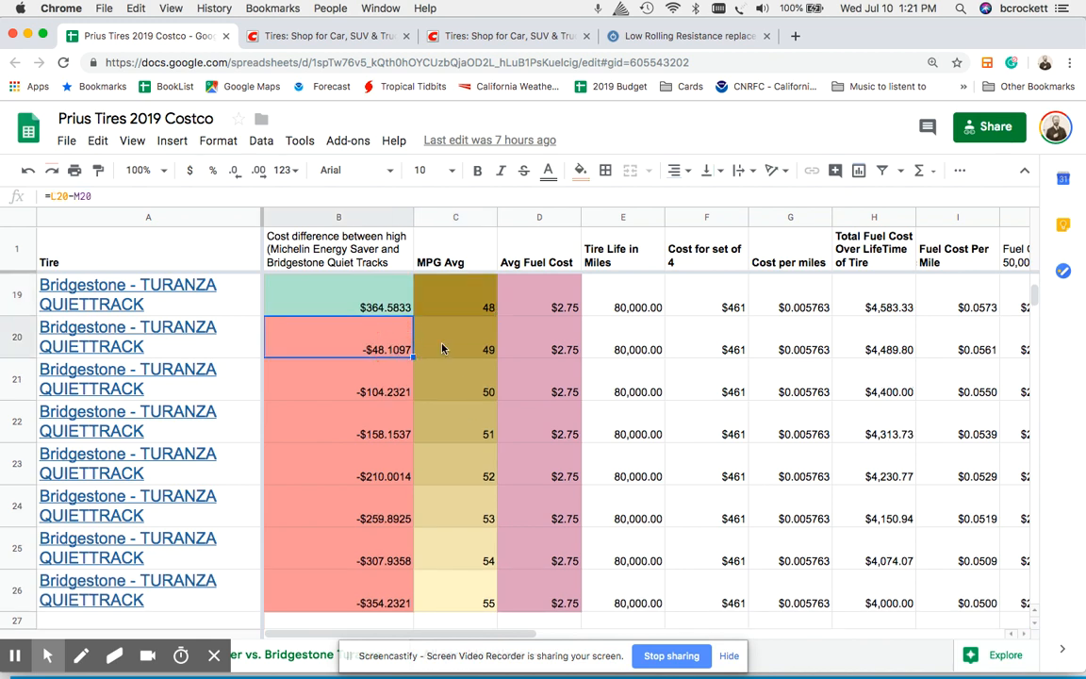
{"action": "left_click", "coordinate": [456, 349]}
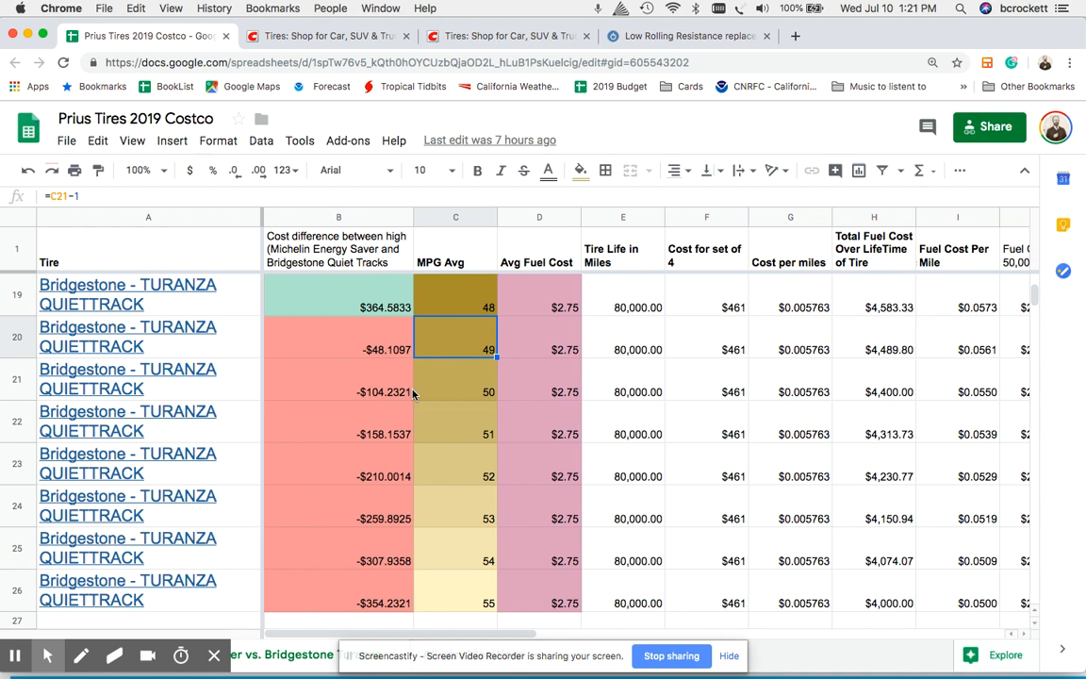
{"action": "scroll", "scroll_direction": "down", "scroll_amount": 3}
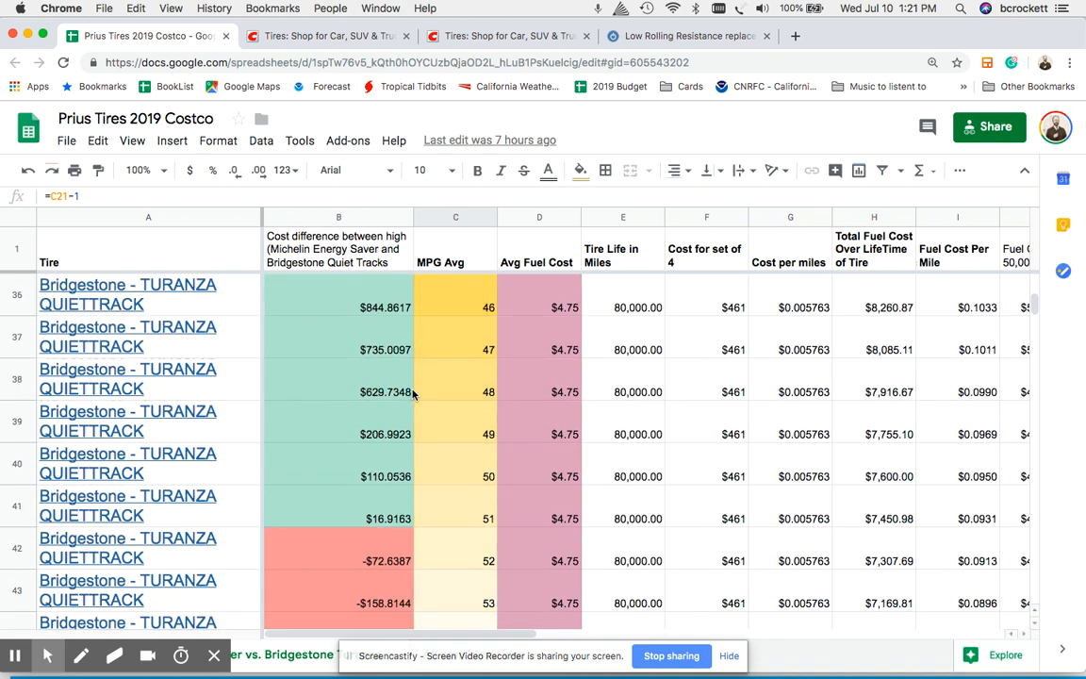
{"action": "mouse_move", "coordinate": [556, 432]}
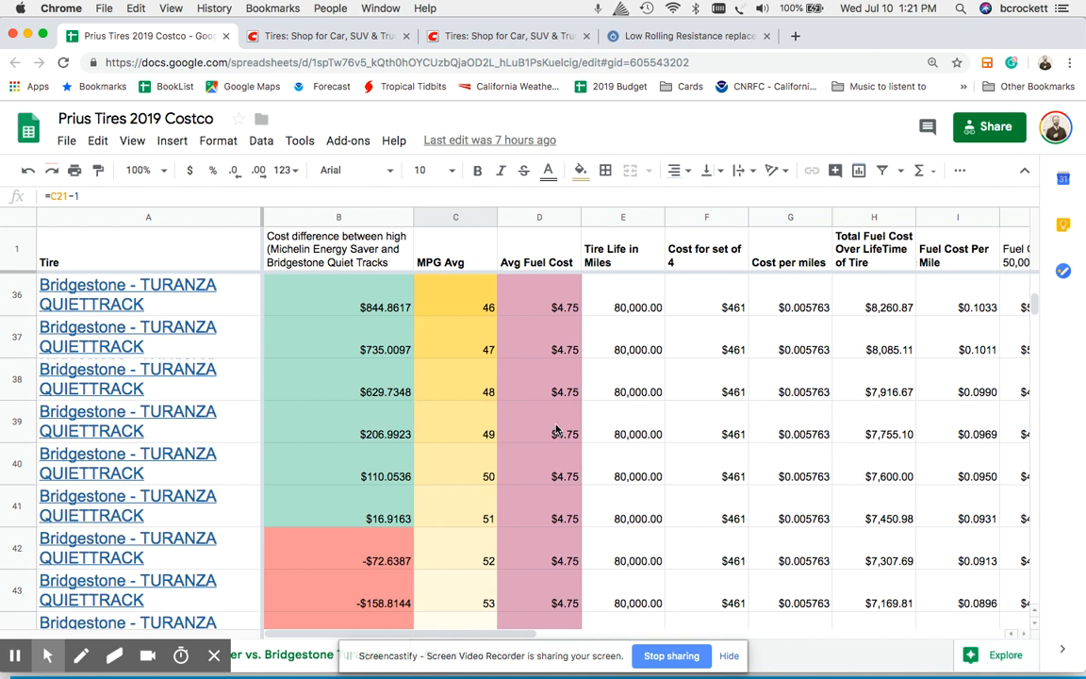
{"action": "scroll", "scroll_direction": "down", "scroll_amount": 3}
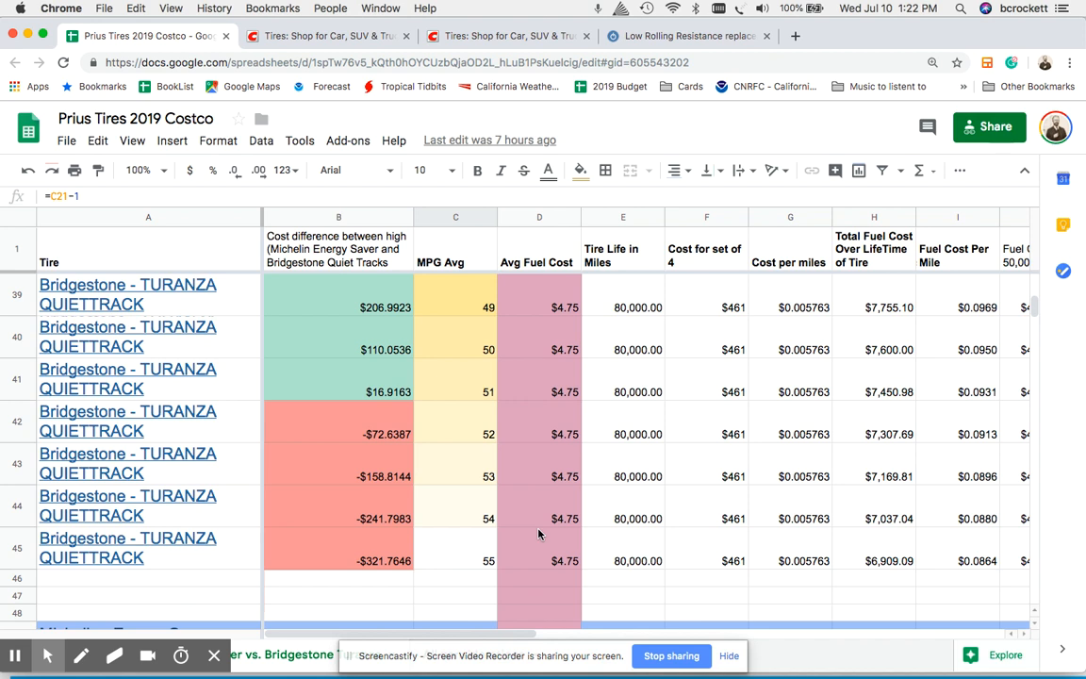
{"action": "scroll", "scroll_direction": "up", "scroll_amount": 3}
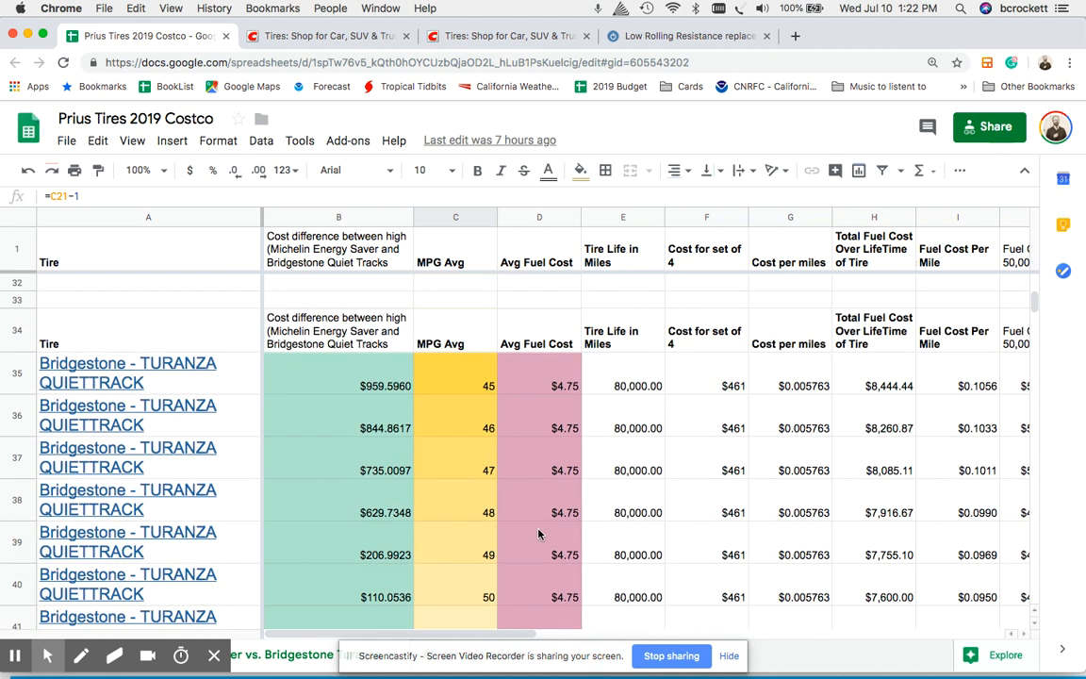
{"action": "scroll", "scroll_direction": "down", "scroll_amount": 3}
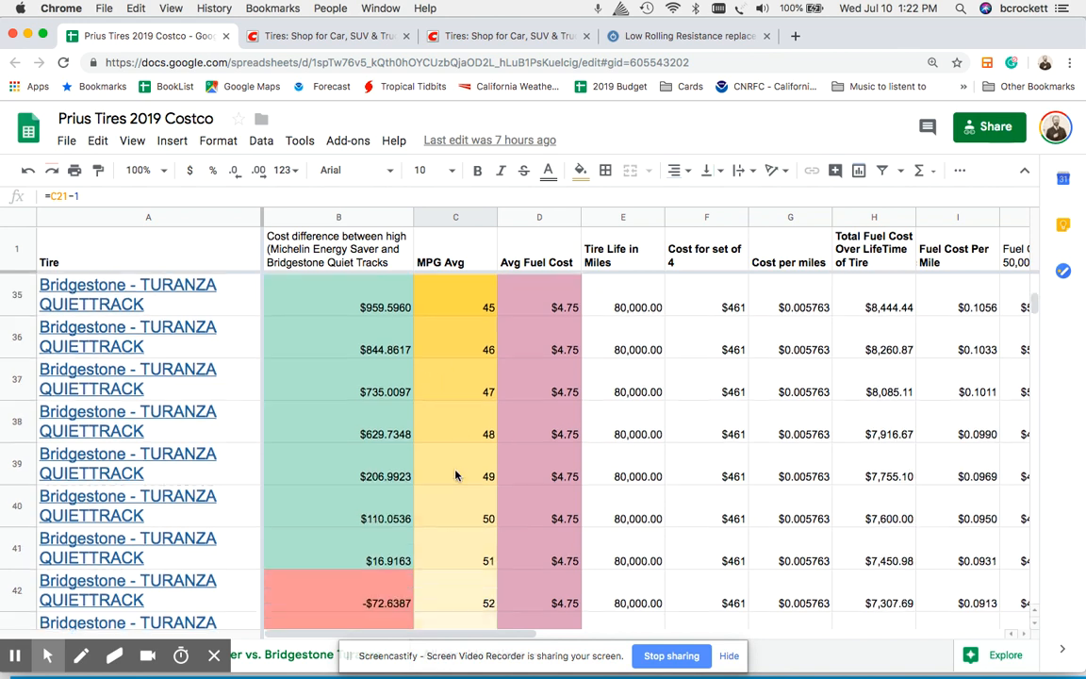
{"action": "scroll", "scroll_direction": "down", "scroll_amount": 3}
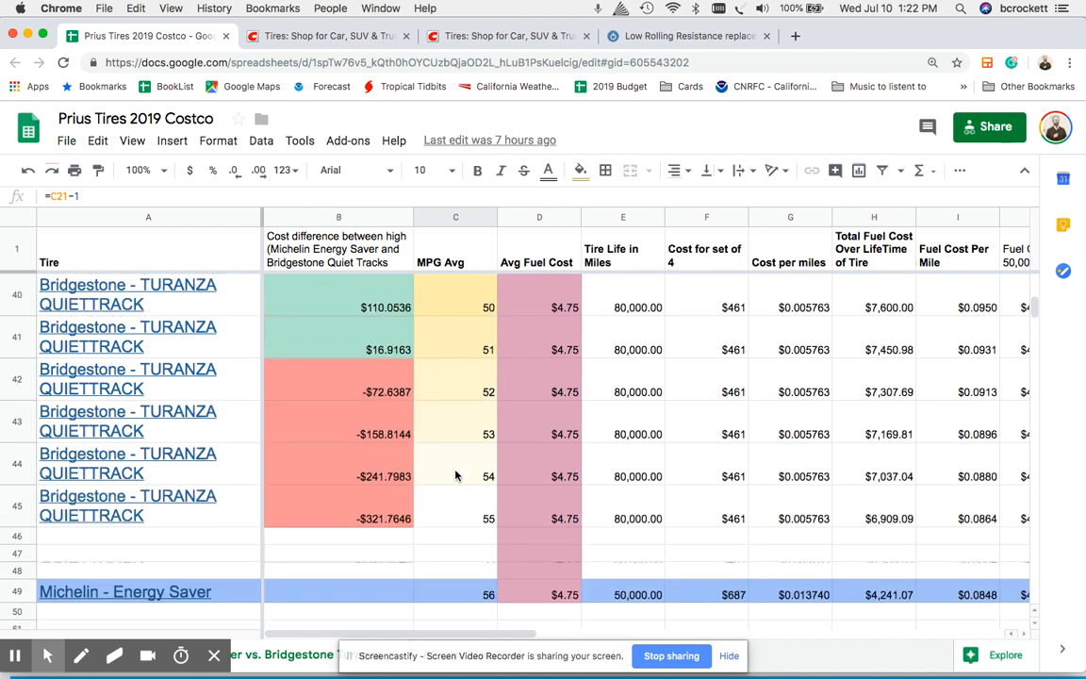
{"action": "left_click", "coordinate": [706, 594]}
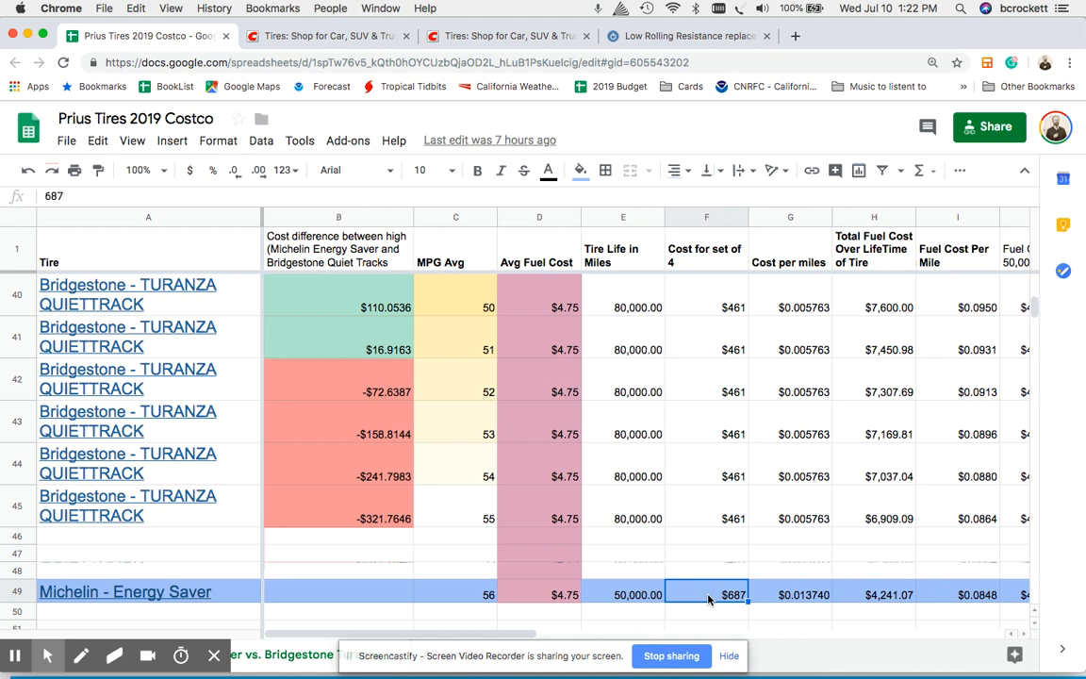
{"action": "scroll", "scroll_direction": "down", "scroll_amount": 3}
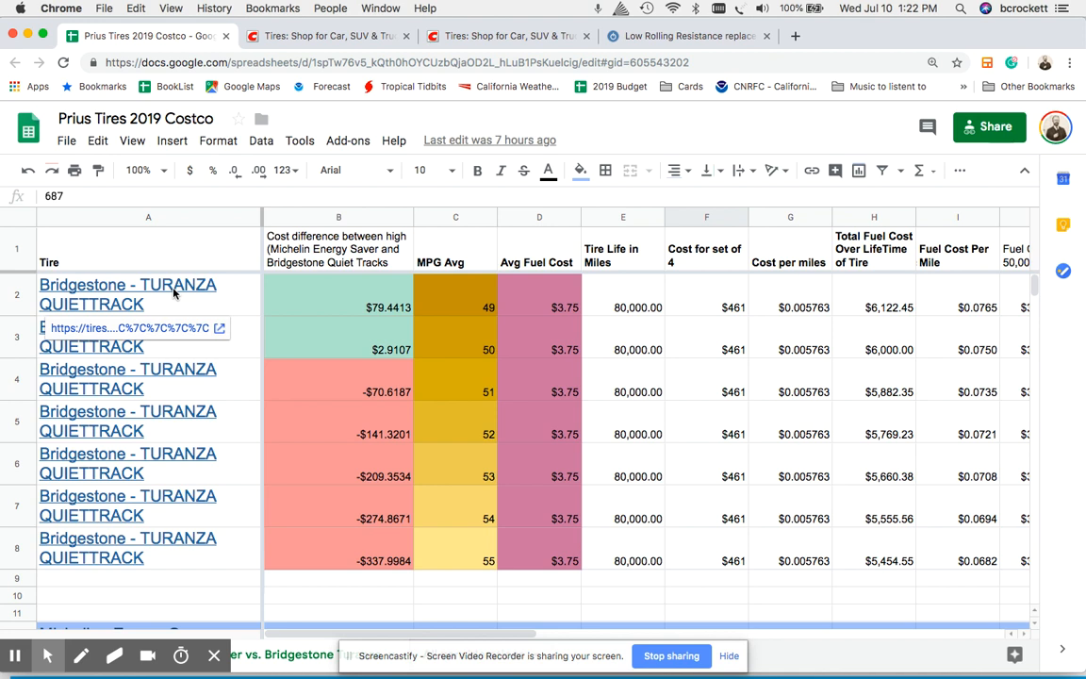
{"action": "mouse_move", "coordinate": [169, 294]}
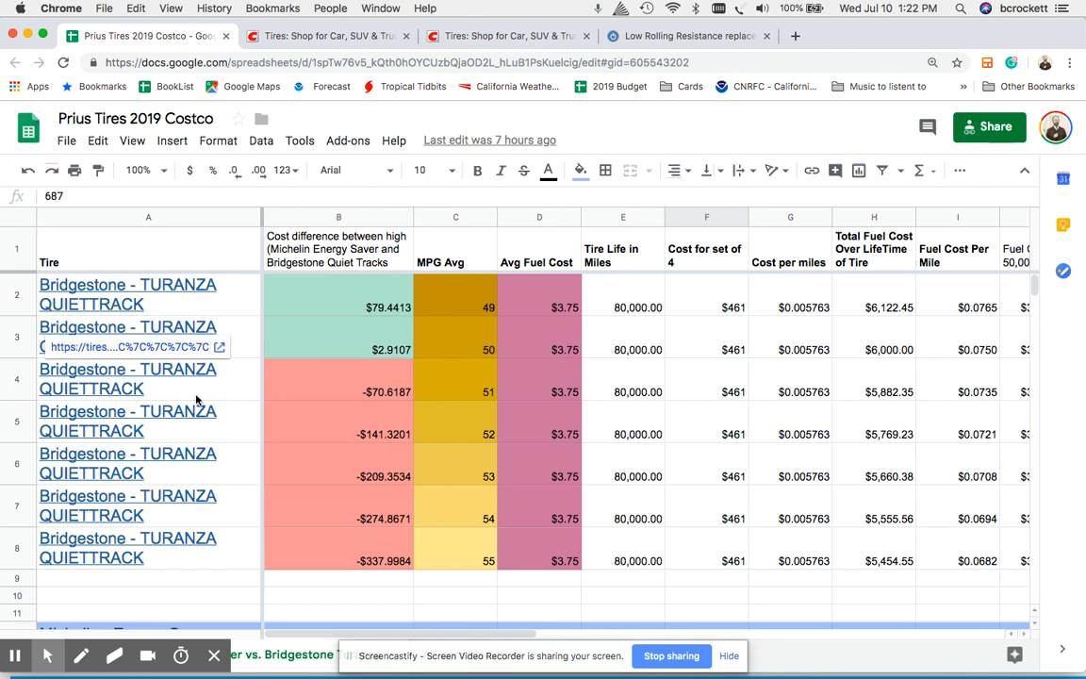
{"action": "scroll", "scroll_direction": "down", "scroll_amount": 3}
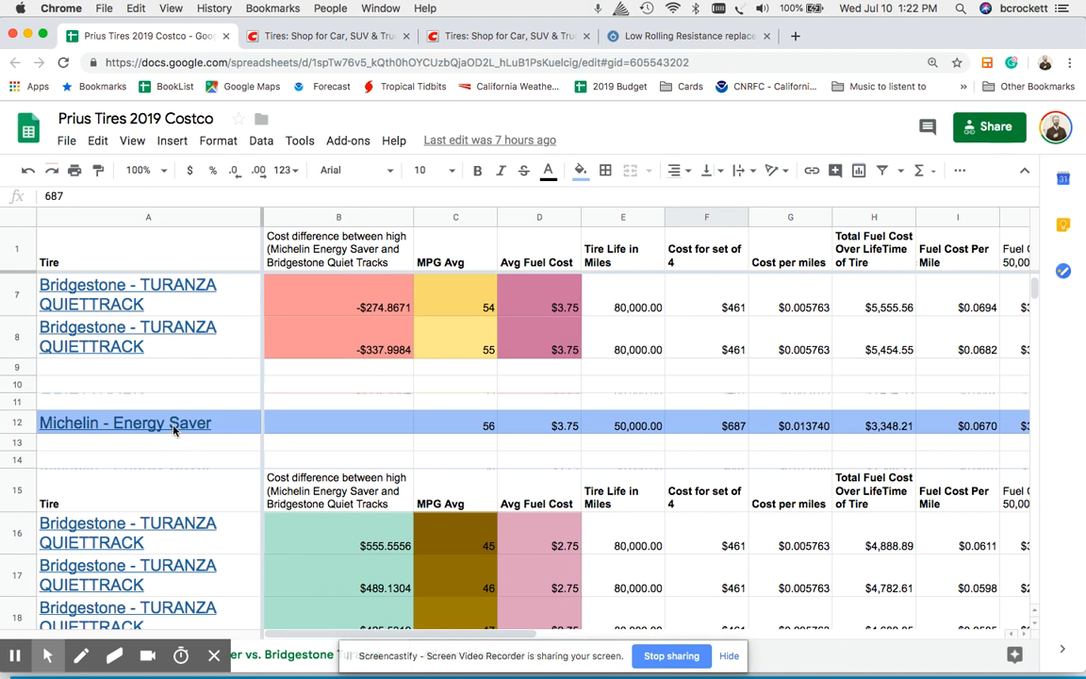